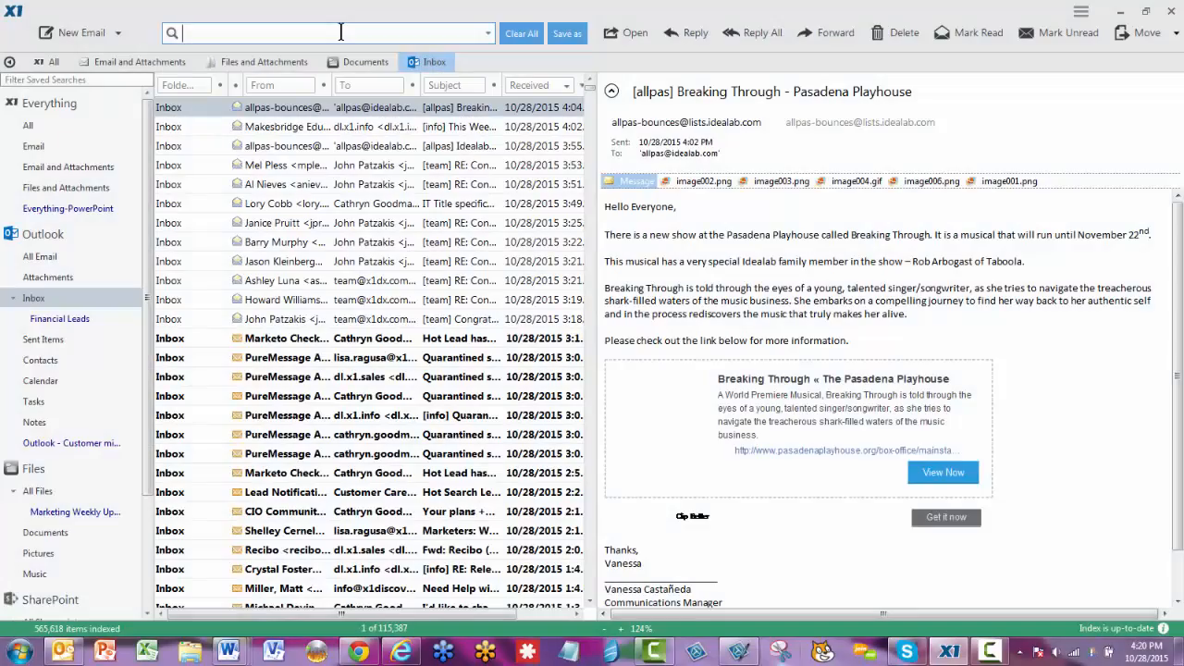
List the Outlook Inbox's 115,387 messages with the Pasadena Playhouse email previewed
{"action": "type", "text": "anal"}
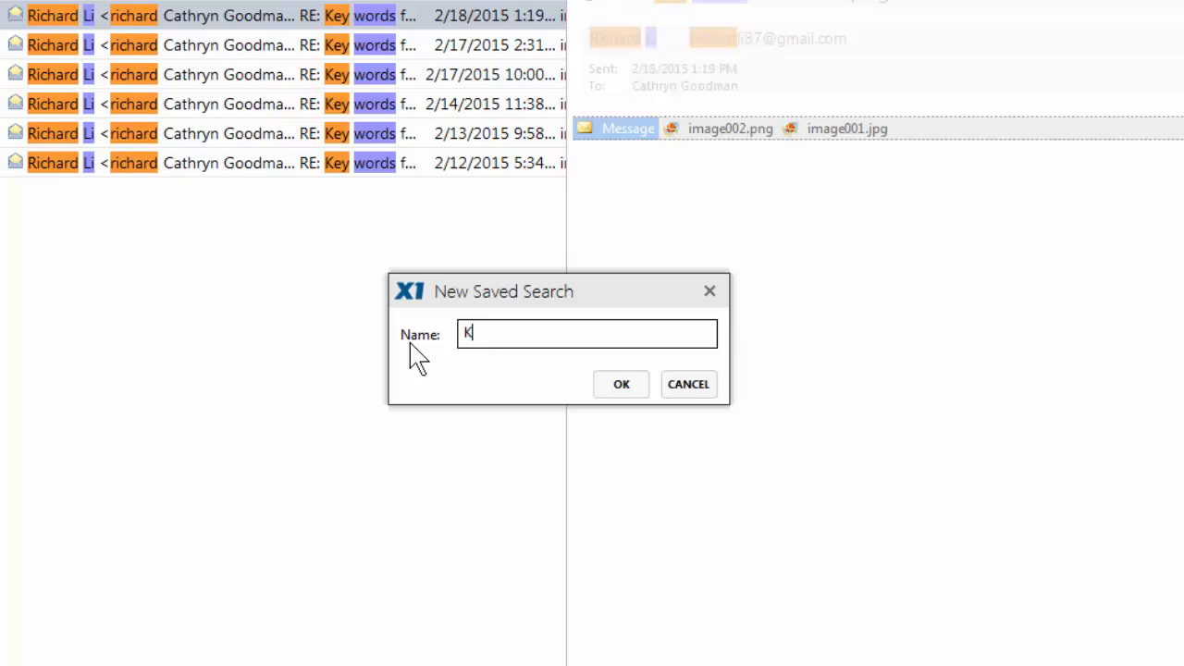
{"action": "type", "text": "ey words pro"}
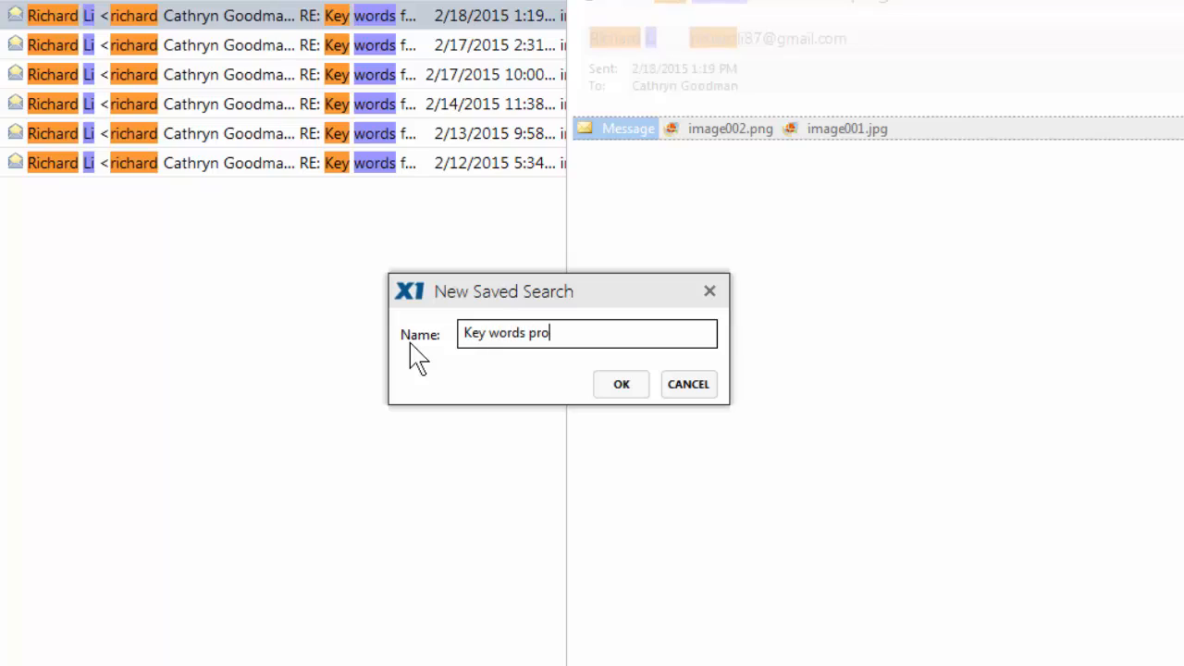
{"action": "left_click", "coordinate": [622, 383]}
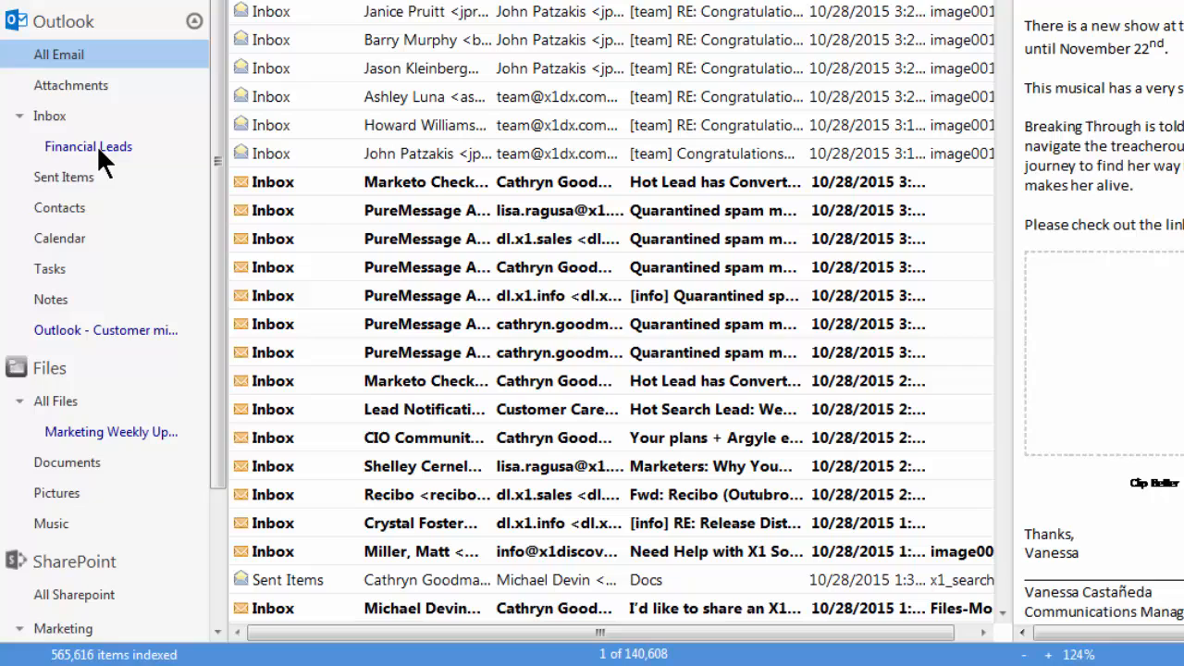
{"action": "mouse_move", "coordinate": [89, 178]}
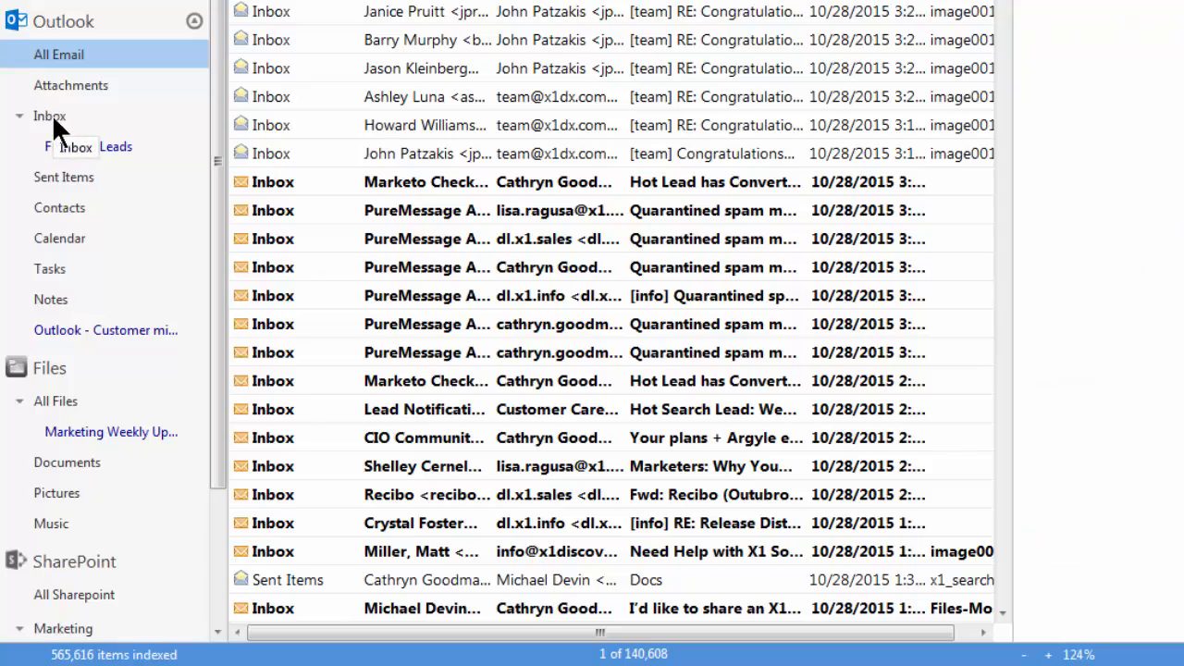
{"action": "left_click", "coordinate": [48, 115]}
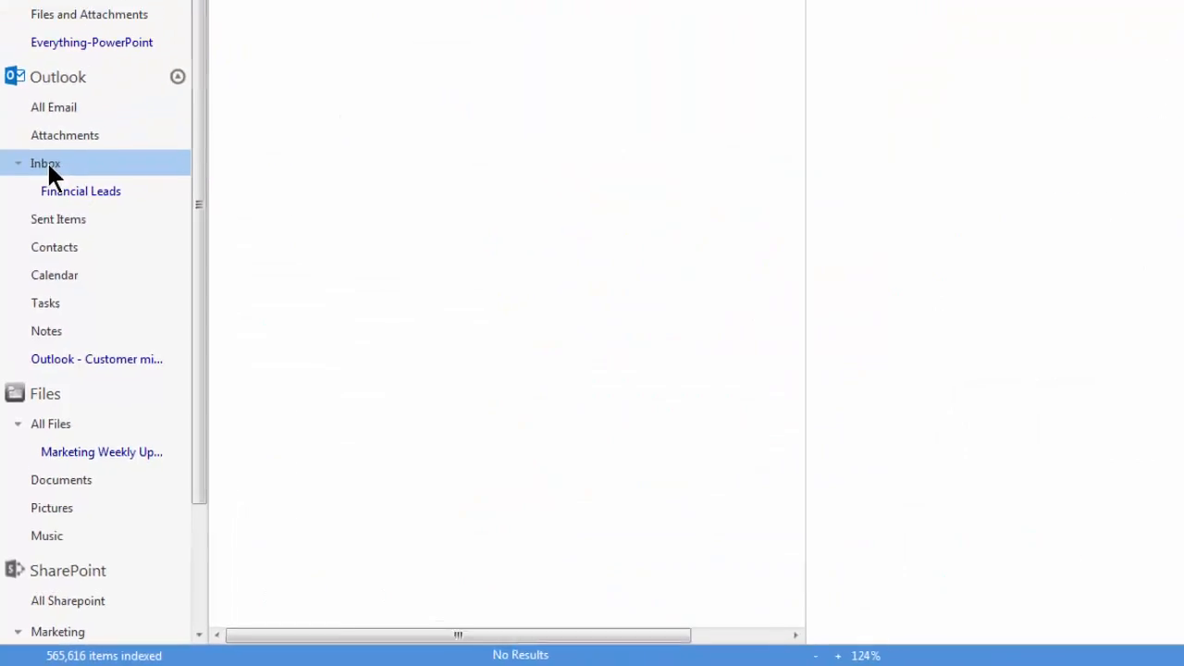
{"action": "left_click", "coordinate": [44, 162]}
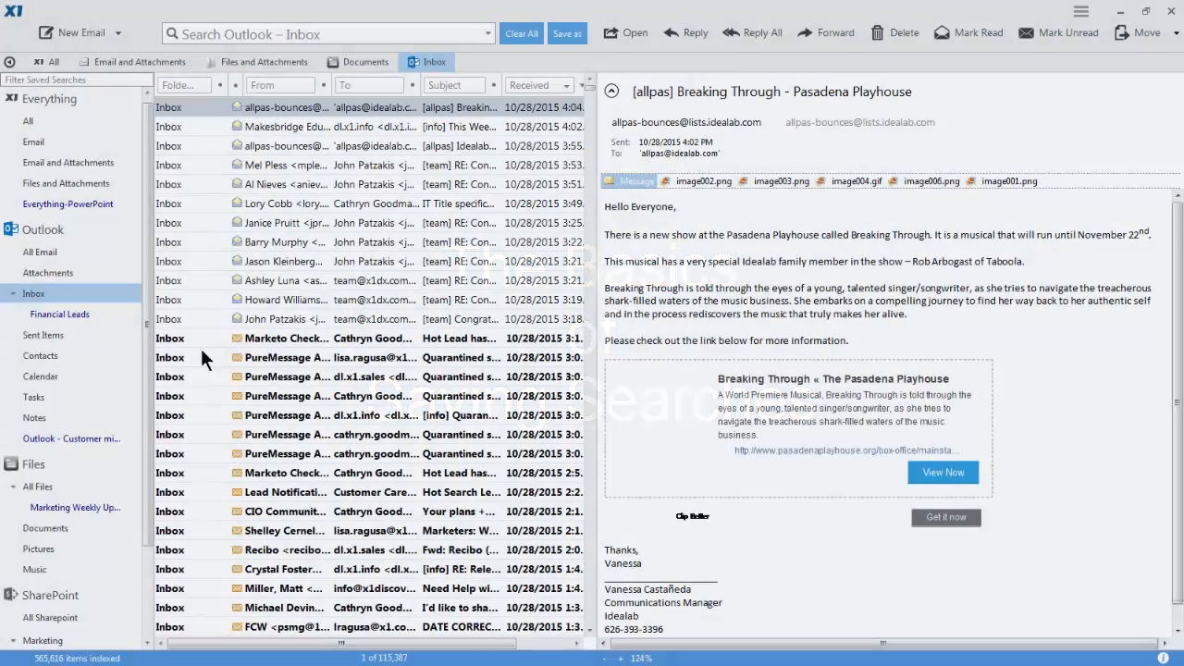
Search the Inbox for 'analytics', filtered to sender richard and subject starting 'key'
{"action": "left_click", "coordinate": [324, 34]}
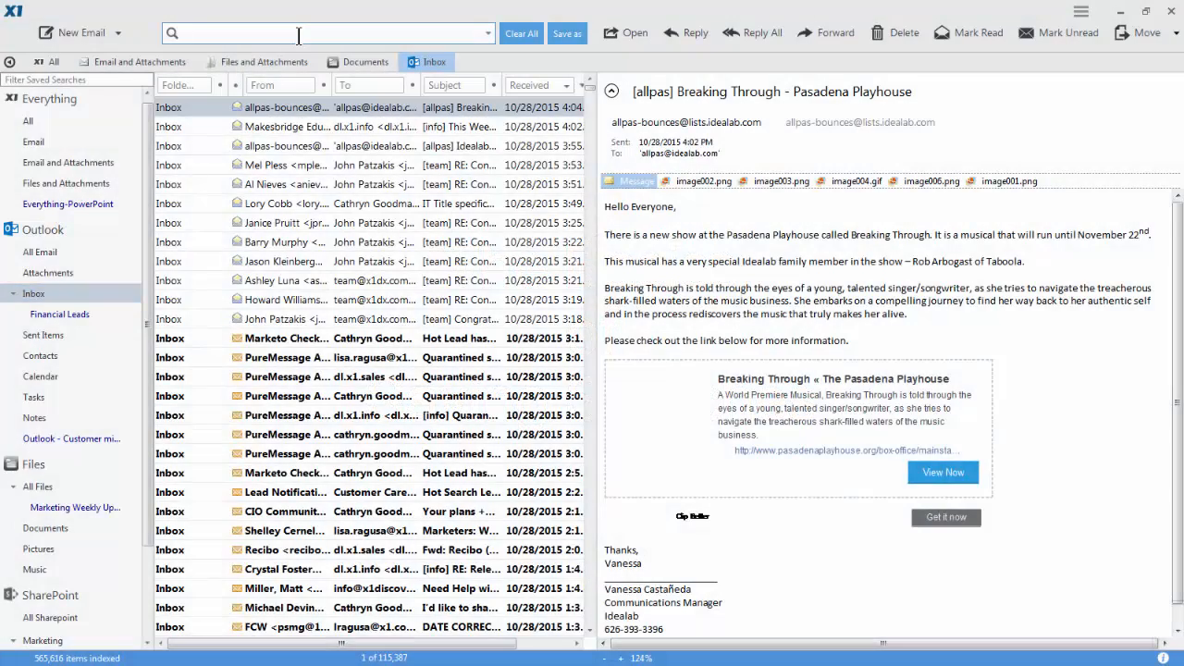
{"action": "type", "text": "analy"}
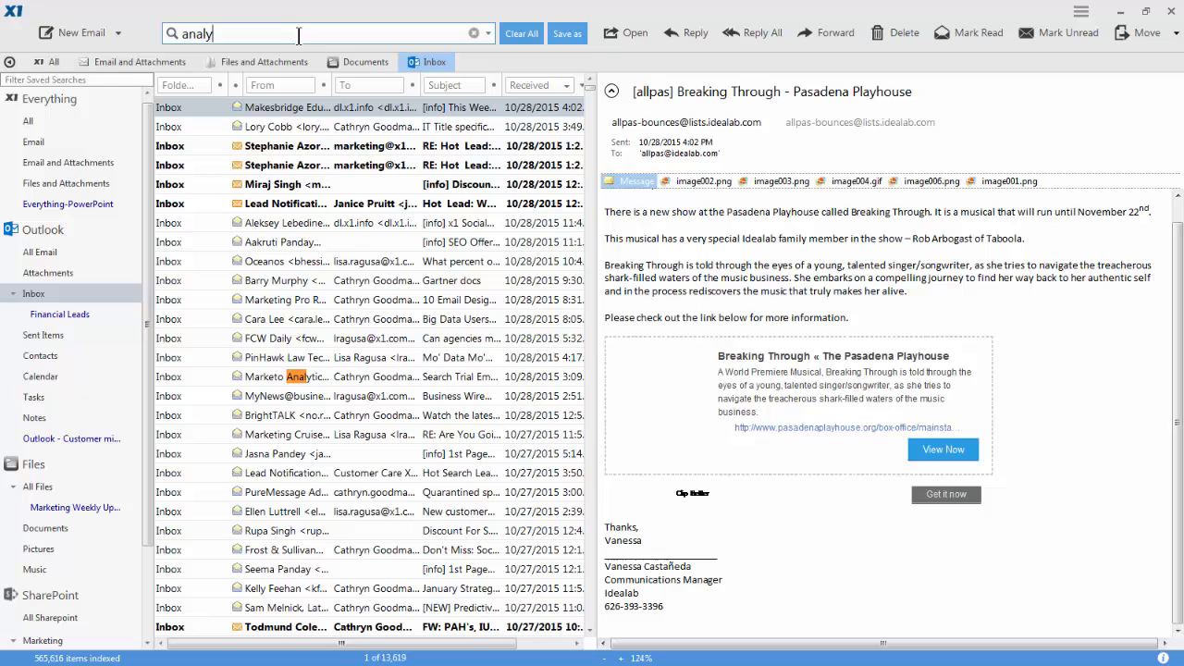
{"action": "type", "text": "tics"}
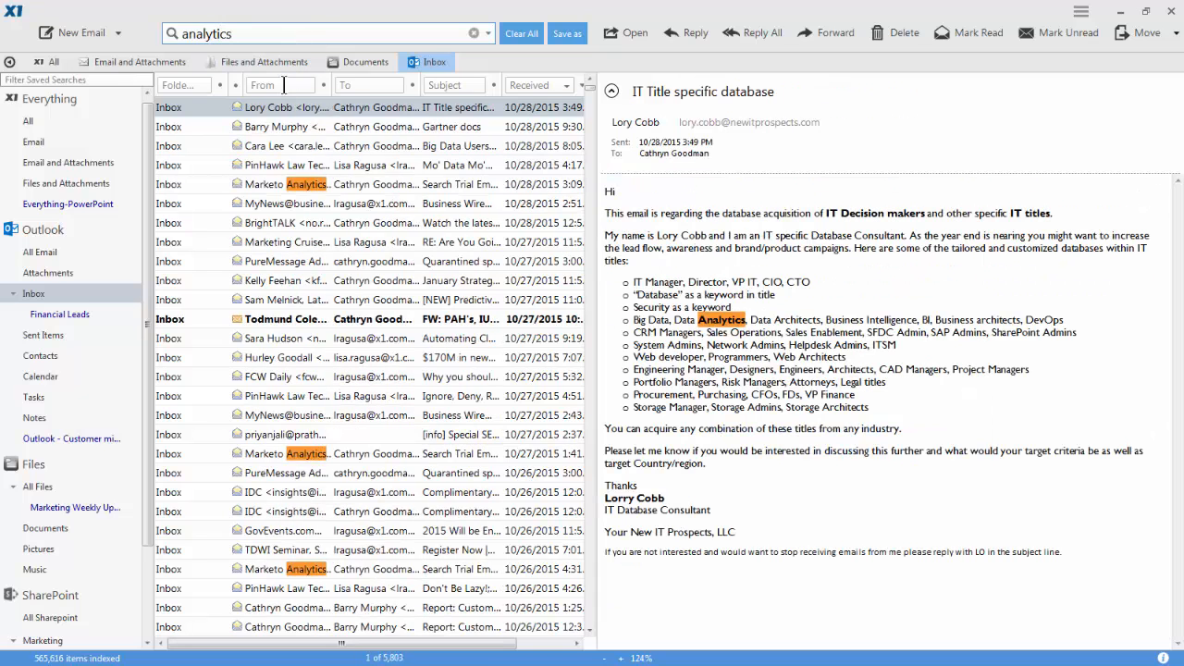
{"action": "type", "text": "richard"}
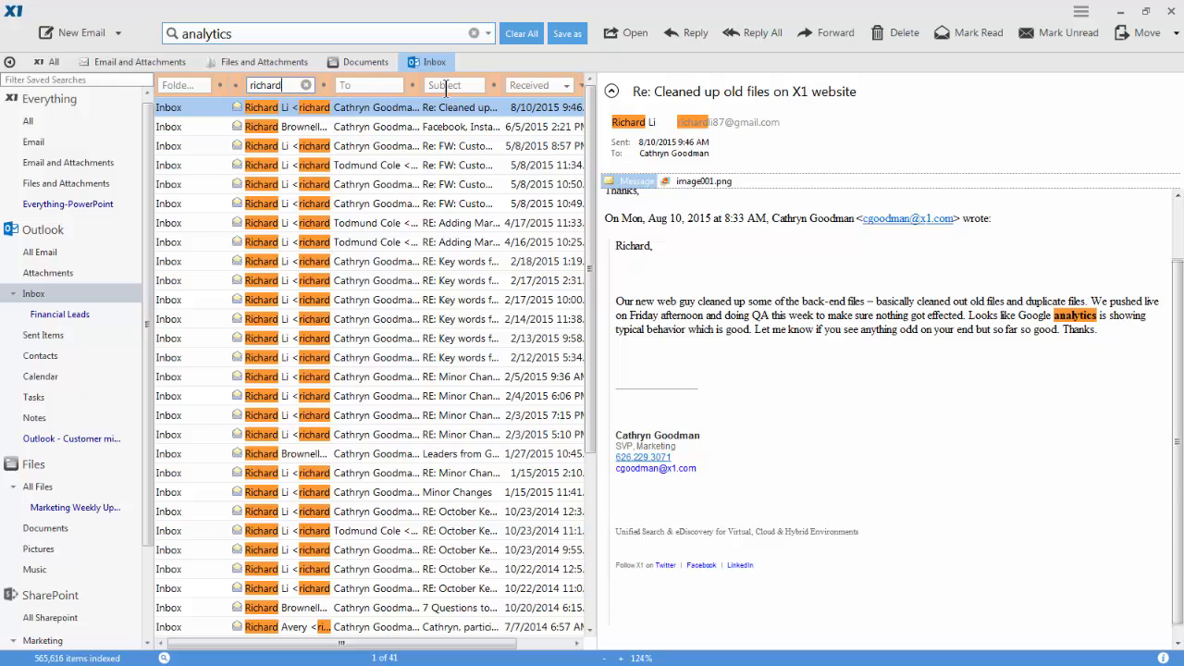
{"action": "type", "text": "key words"}
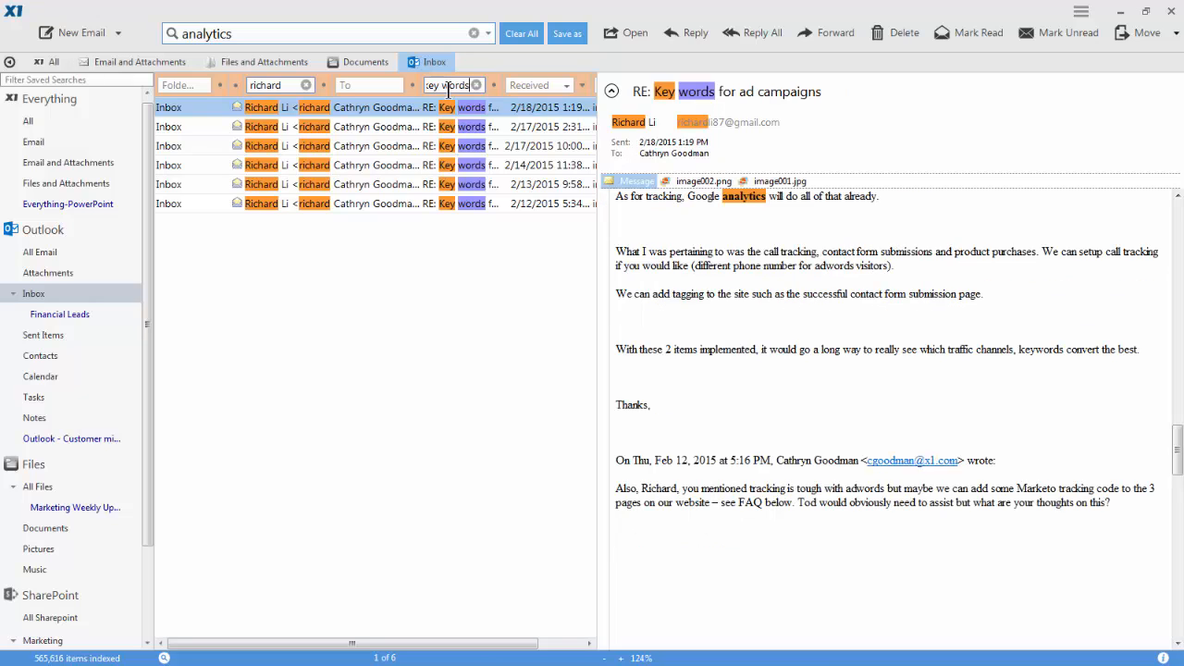
{"action": "mouse_move", "coordinate": [440, 126]}
{"action": "type", "text": "Key"}
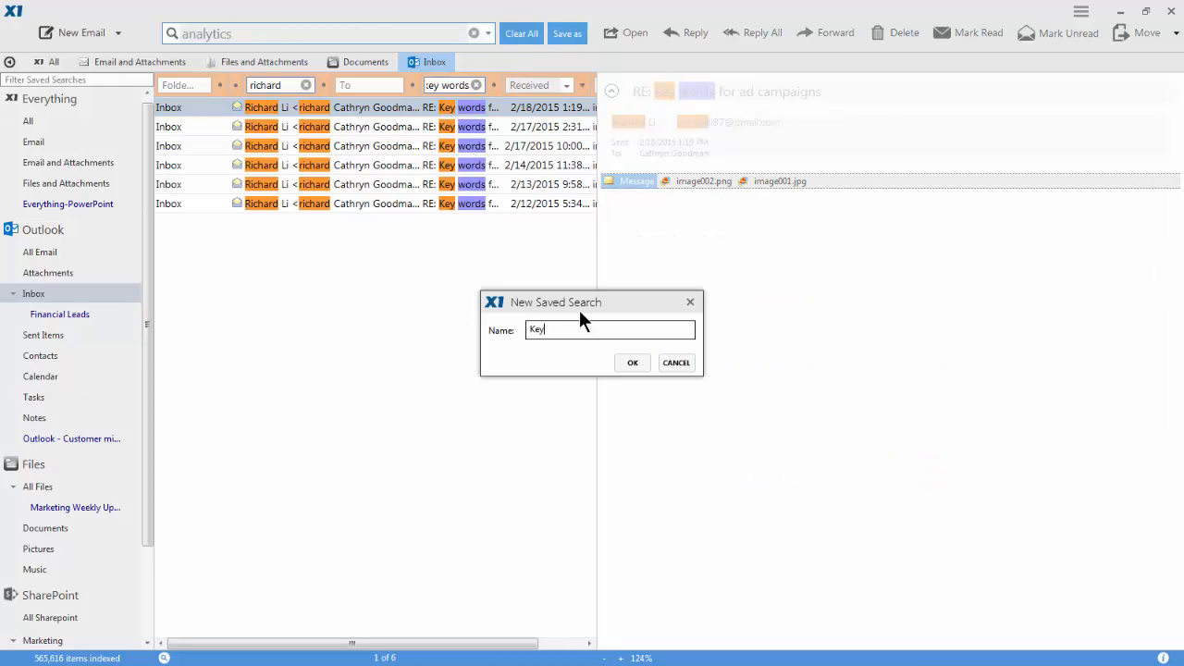
Finish the 'key words' subject filter and save the narrowed search as 'Key words'
{"action": "type", "text": "words"}
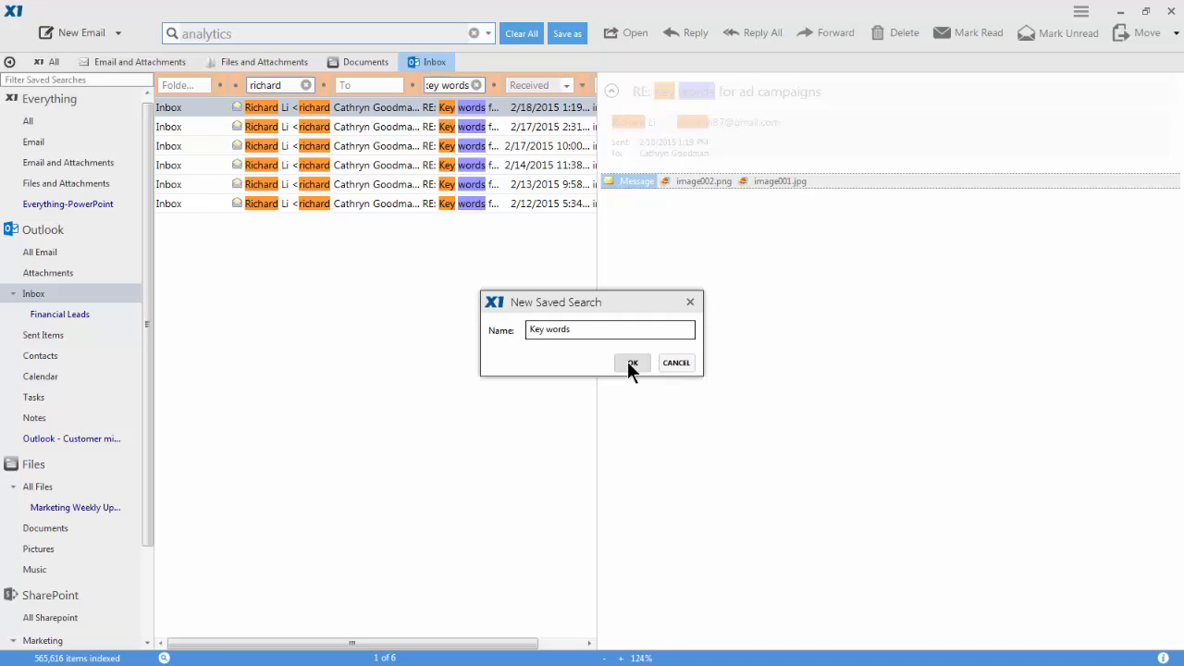
{"action": "left_click", "coordinate": [633, 363]}
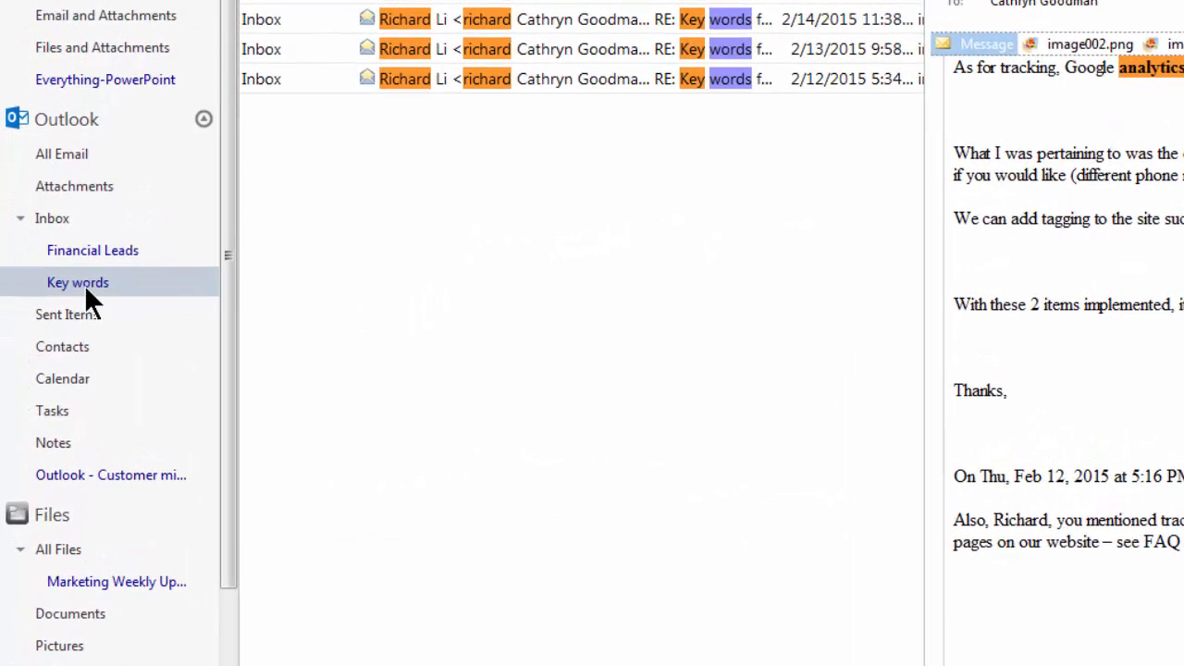
{"action": "mouse_move", "coordinate": [78, 281]}
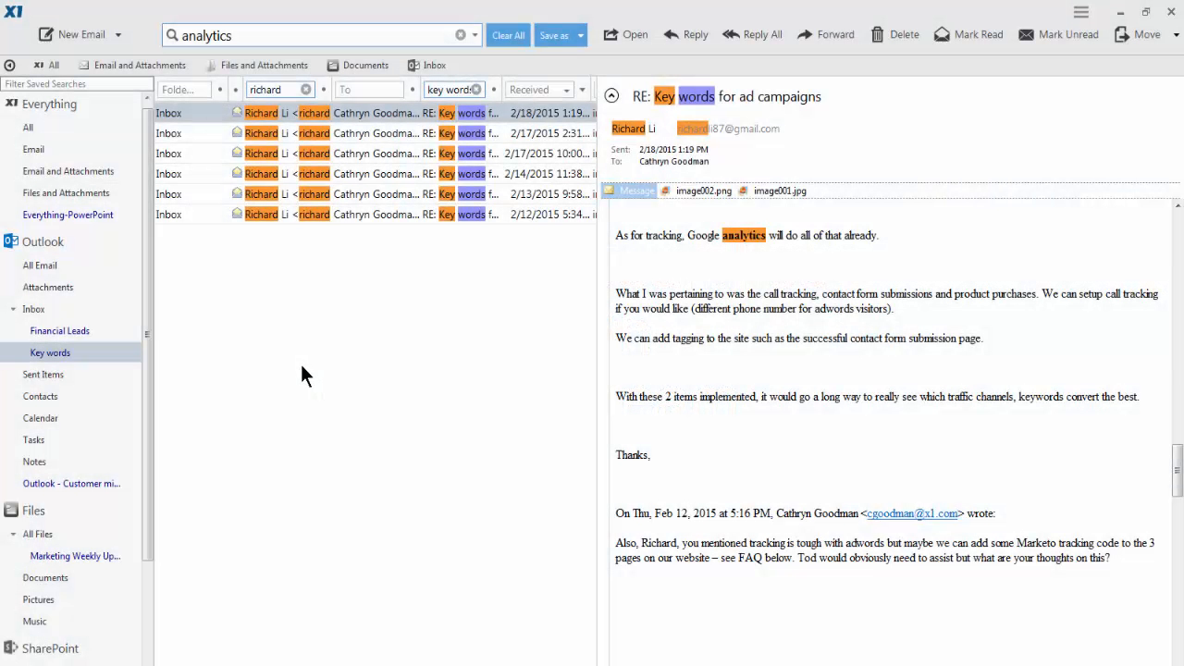
{"action": "mouse_move", "coordinate": [48, 583]}
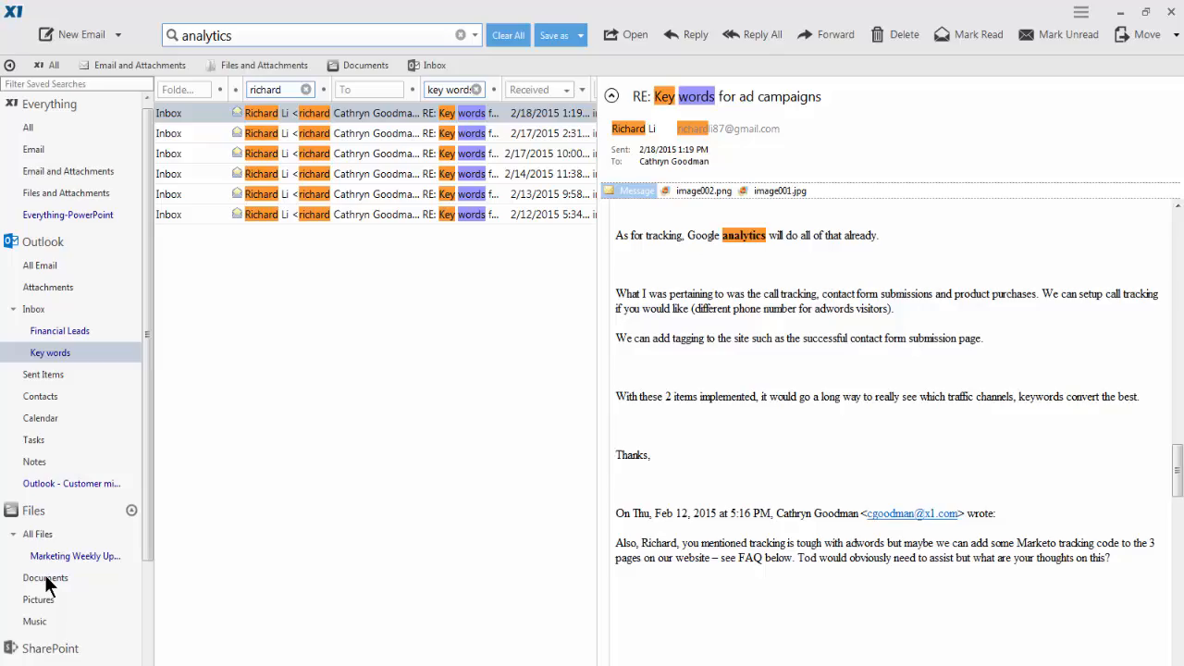
Search Documents for 'cloud', filtered to names containing gartner and file type pdf
{"action": "left_click", "coordinate": [45, 577]}
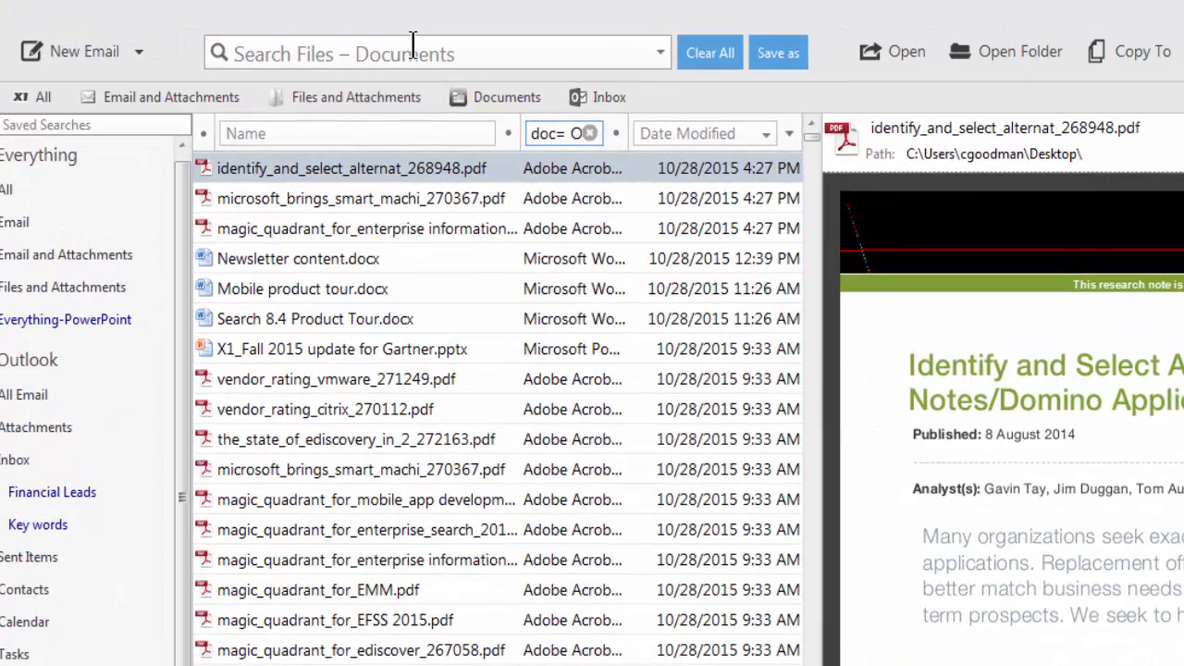
{"action": "type", "text": "clo"}
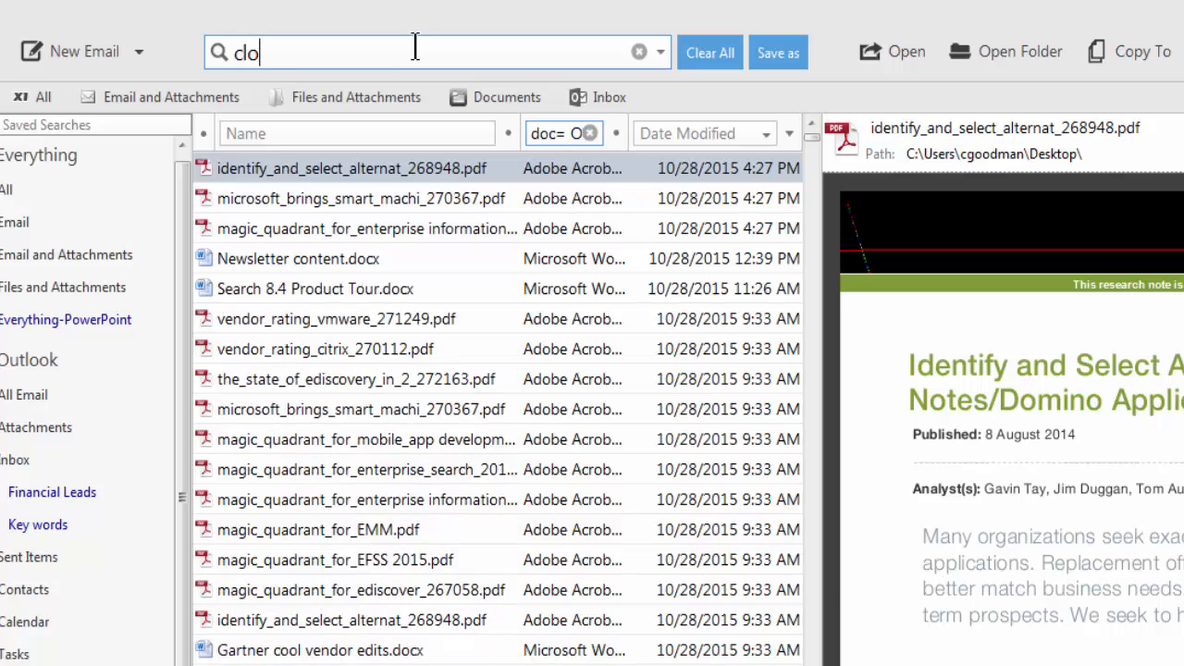
{"action": "type", "text": "ud"}
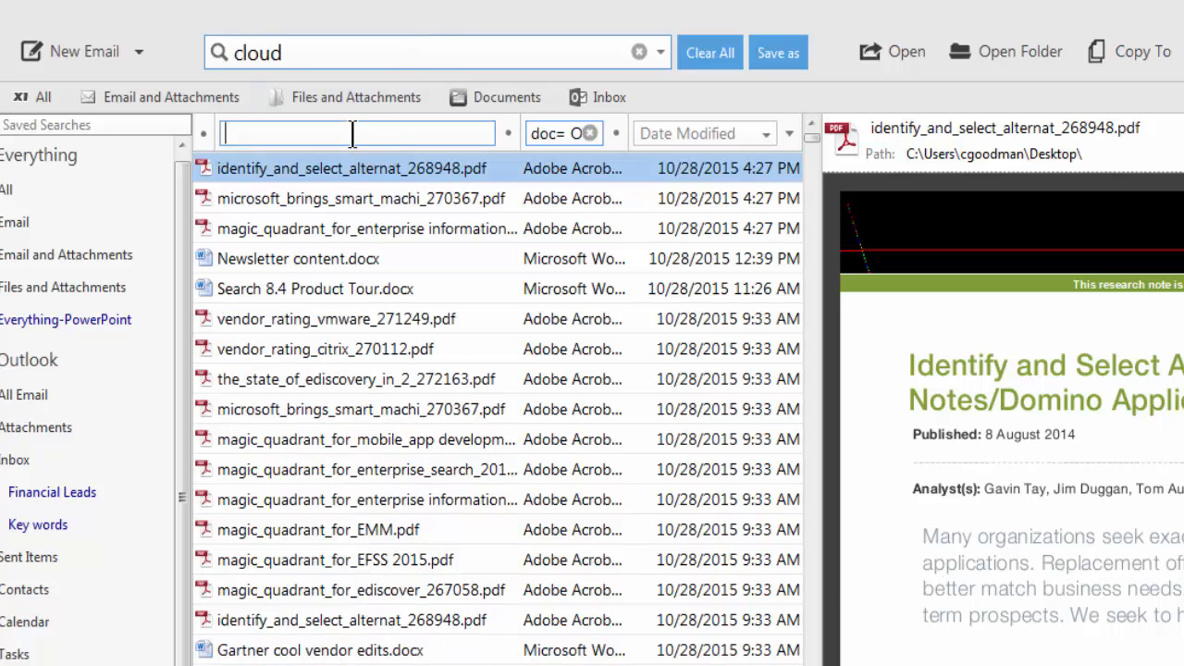
{"action": "type", "text": "gartner"}
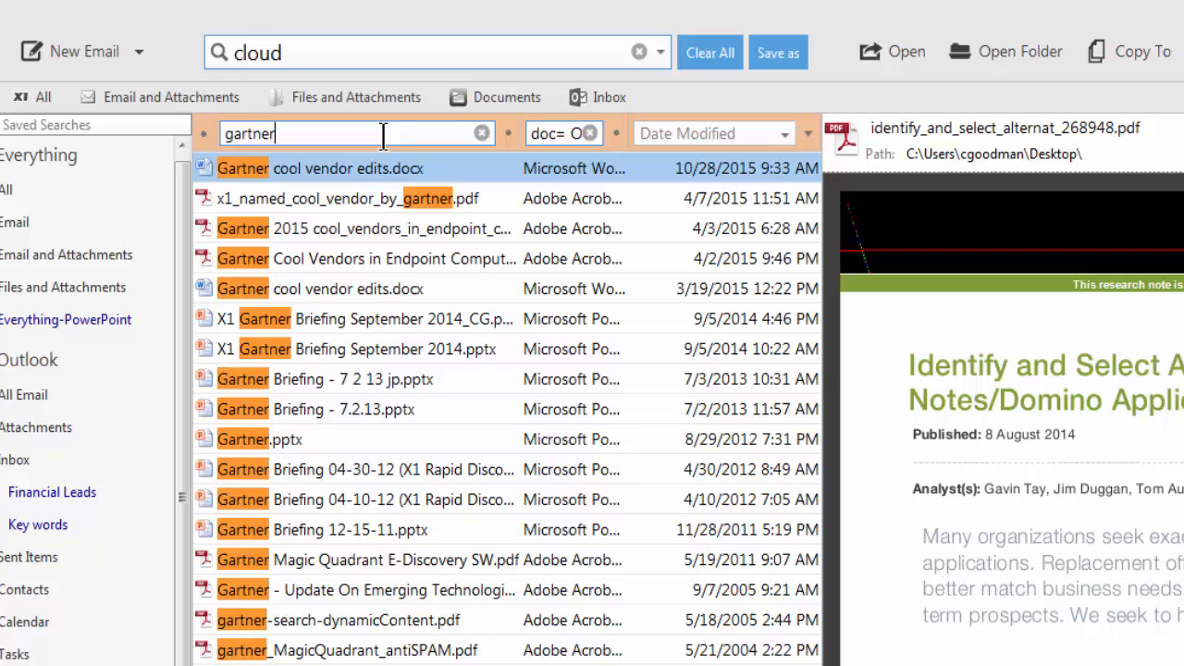
{"action": "left_click", "coordinate": [563, 134]}
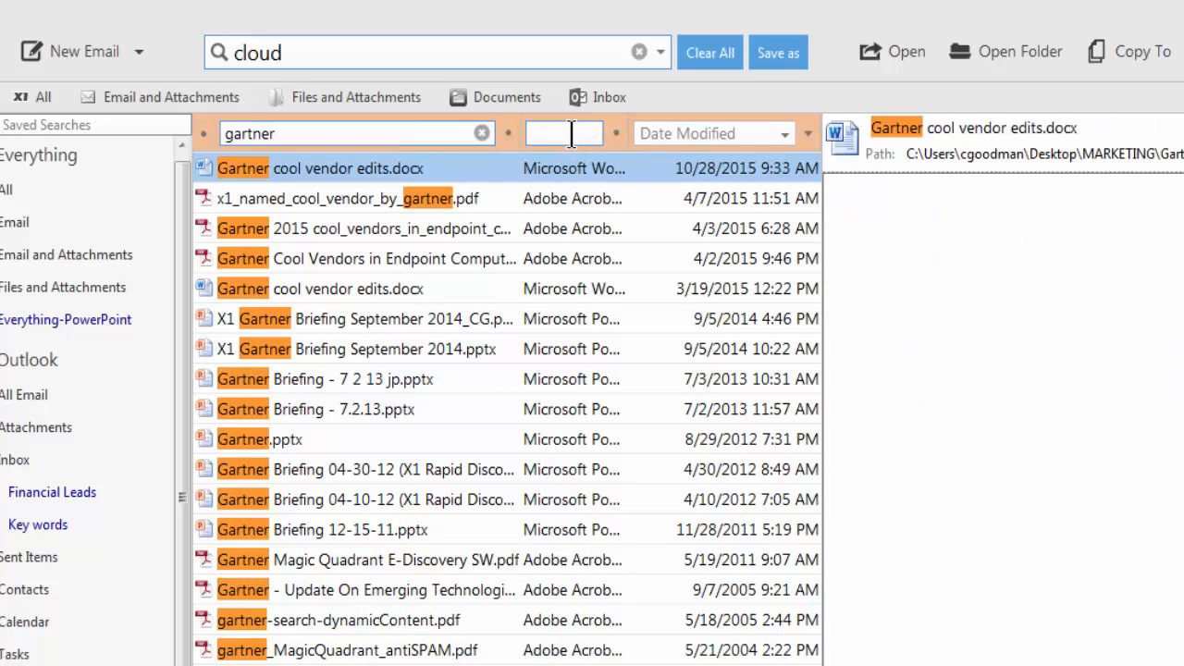
{"action": "type", "text": "pdf"}
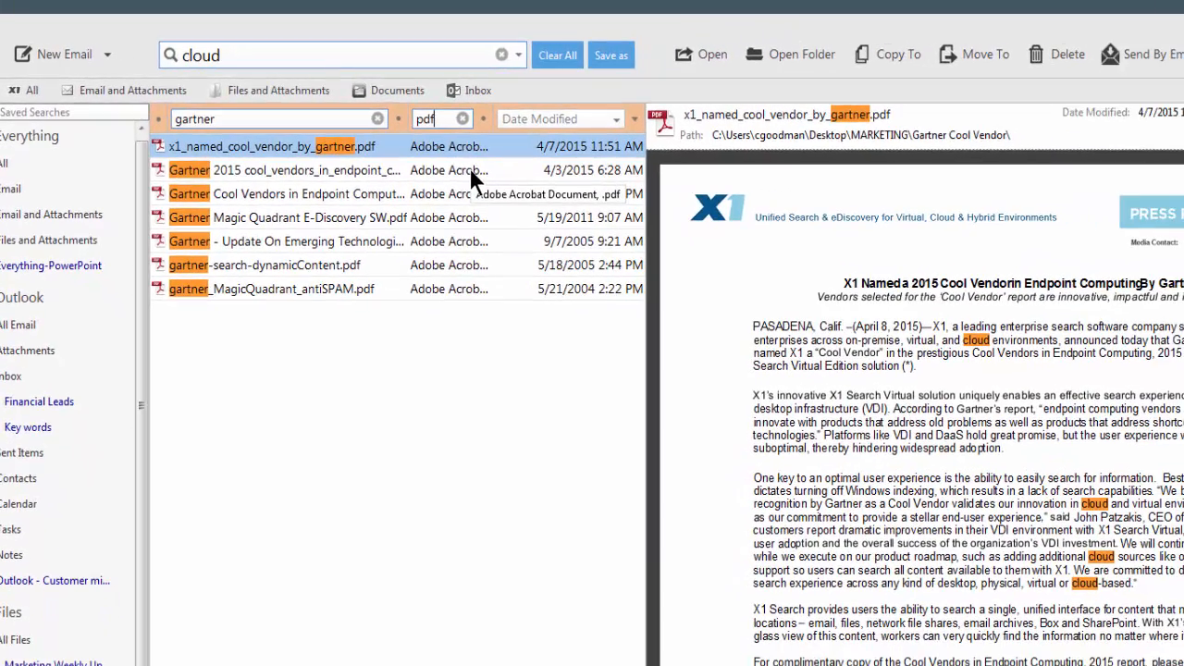
{"action": "mouse_move", "coordinate": [482, 170]}
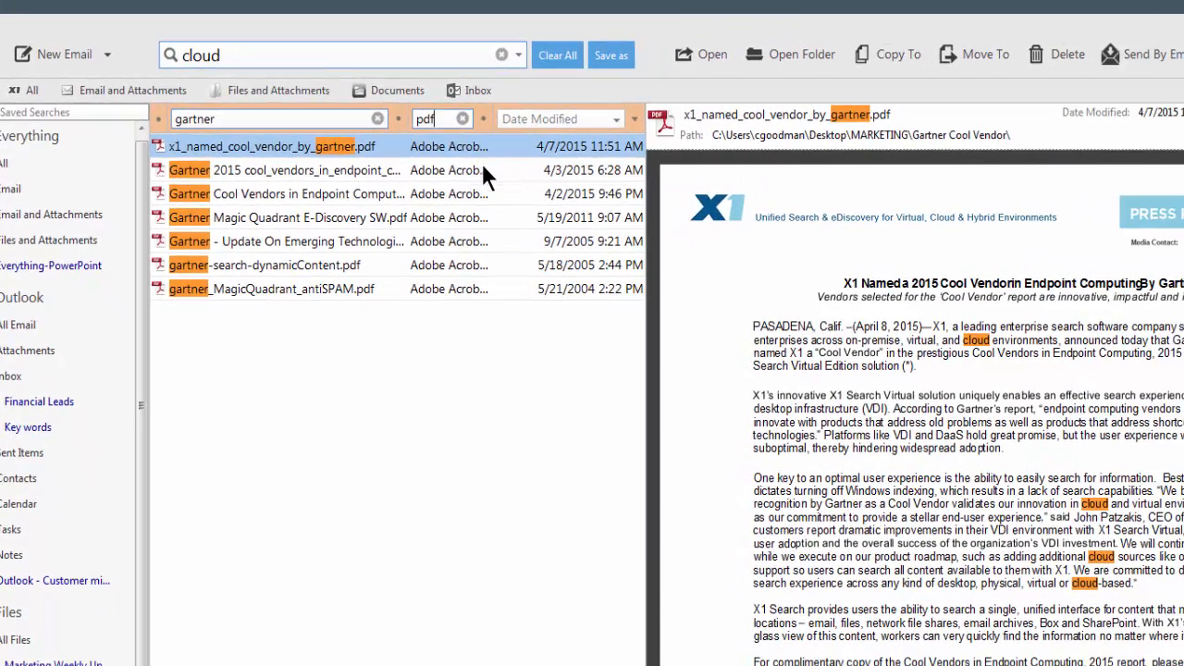
Save the PDF search as 'Gartner' and choose Send Search By Email on it
{"action": "left_click", "coordinate": [611, 55]}
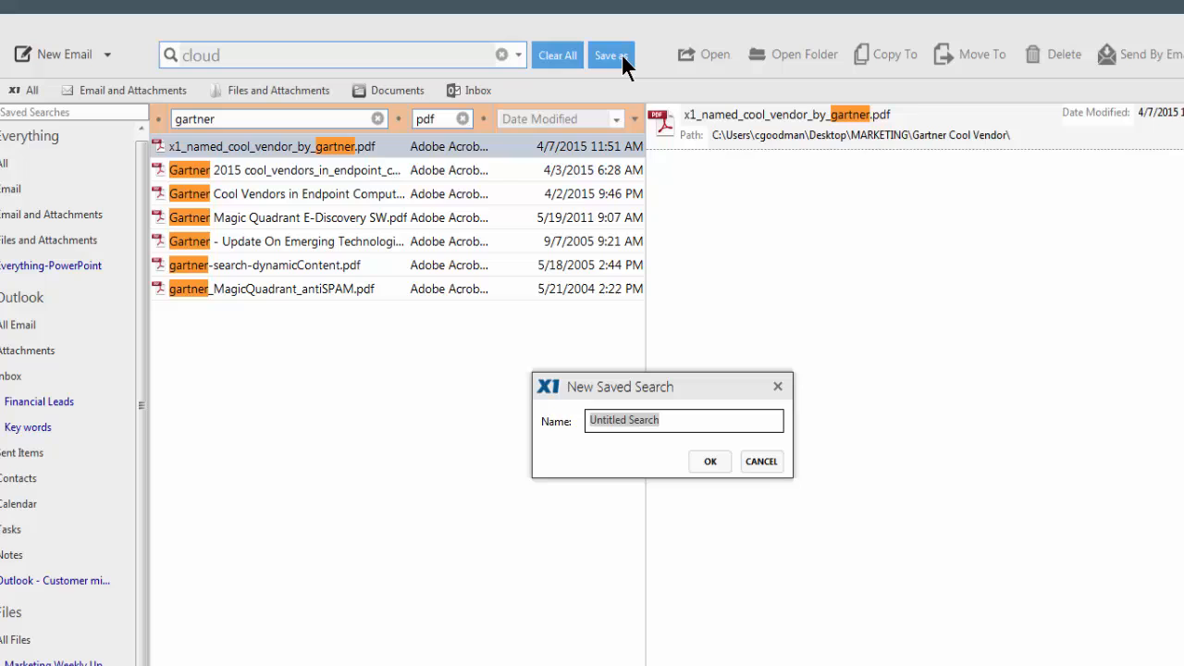
{"action": "type", "text": "Gart"}
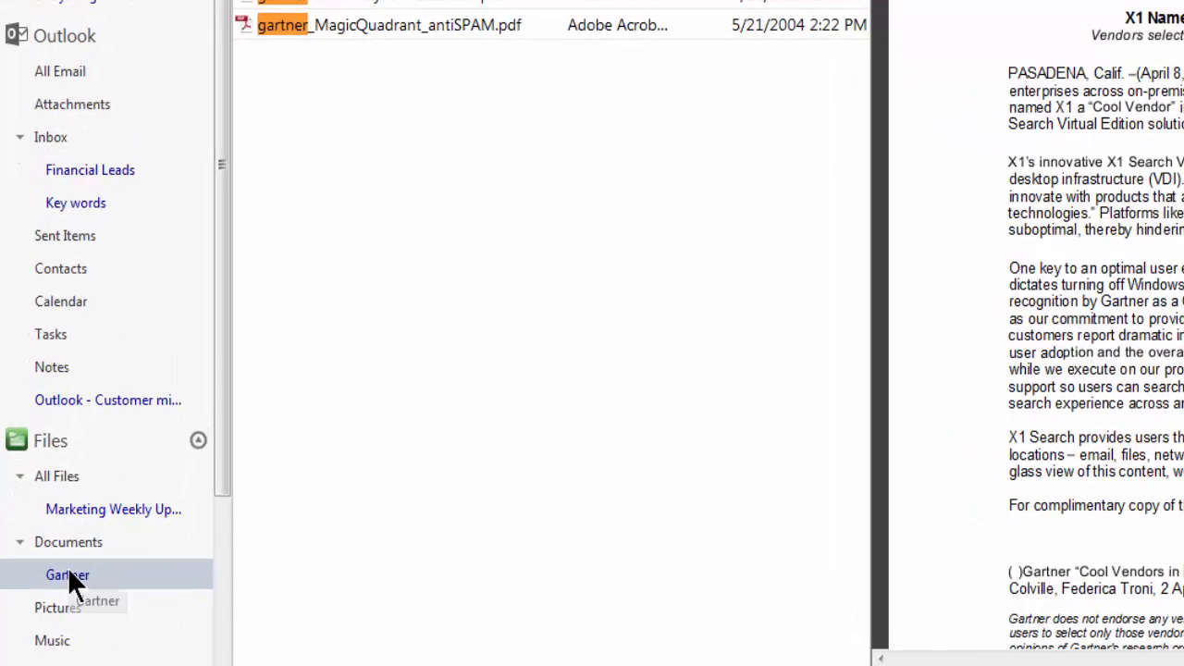
{"action": "right_click", "coordinate": [66, 574]}
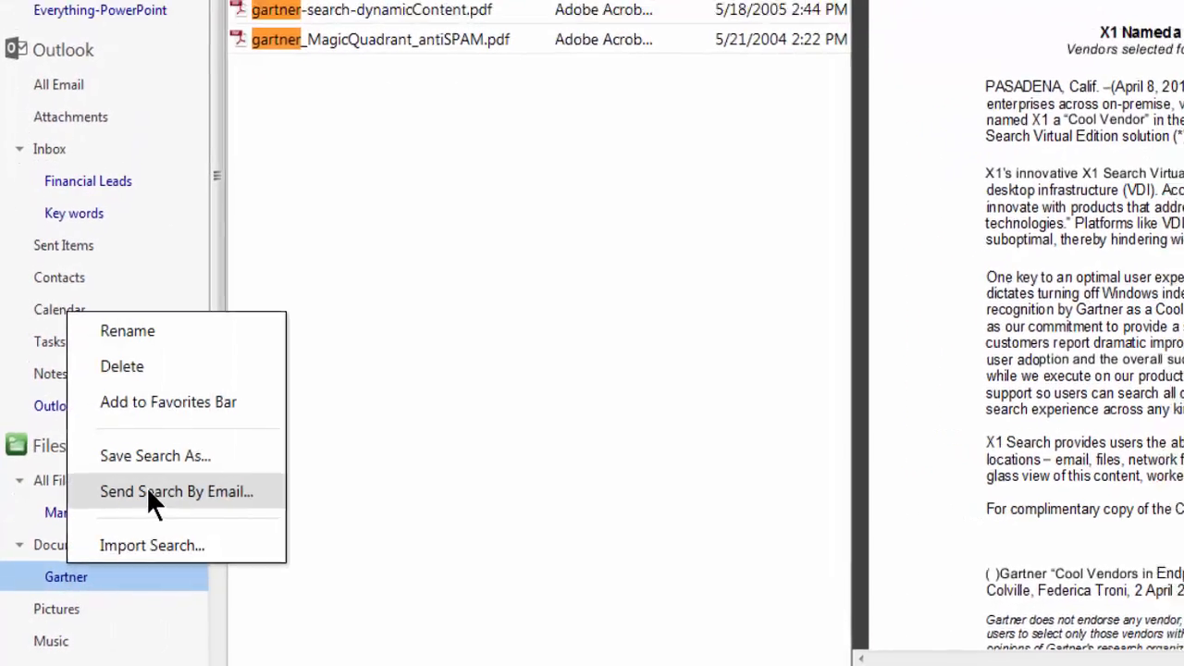
{"action": "left_click", "coordinate": [175, 492]}
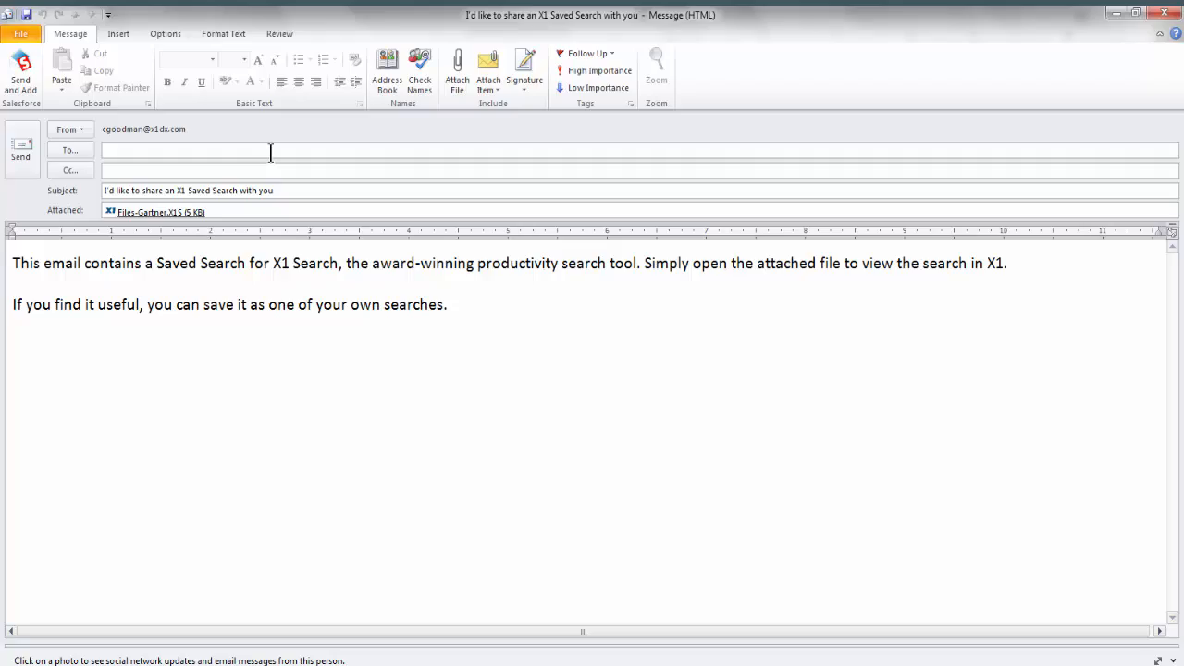
{"action": "type", "text": "Michael Devin"}
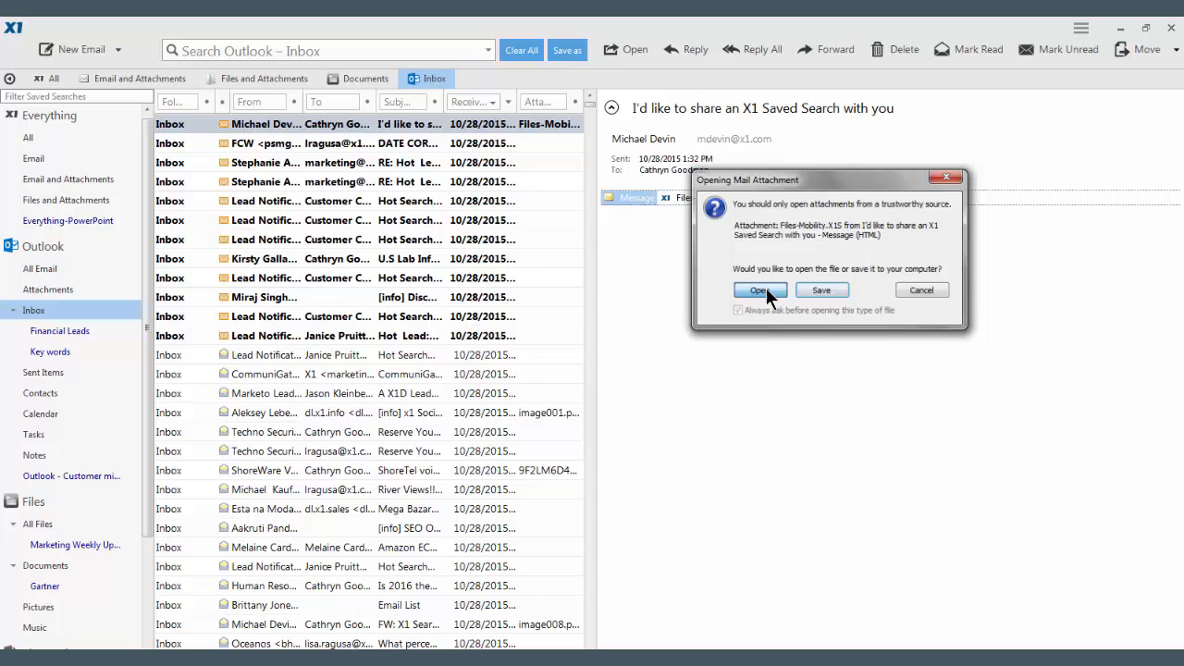
Open the received .X1S attachment so the Mobility PDF search loads in X1 Search
{"action": "left_click", "coordinate": [759, 288]}
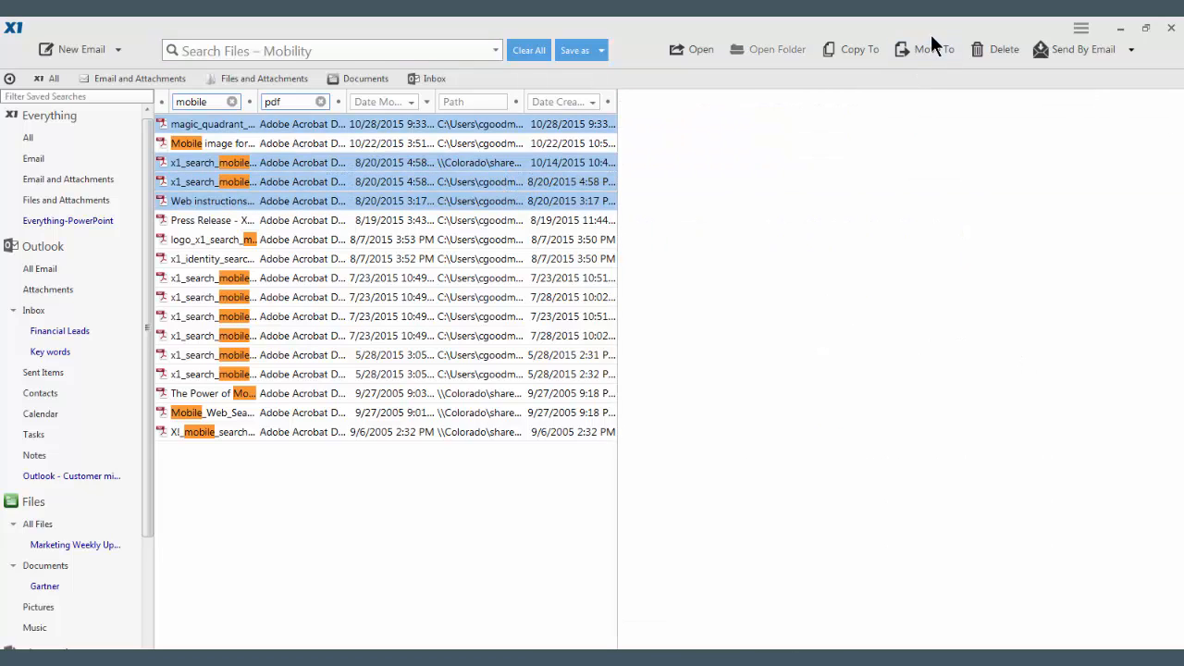
{"action": "mouse_move", "coordinate": [1082, 48]}
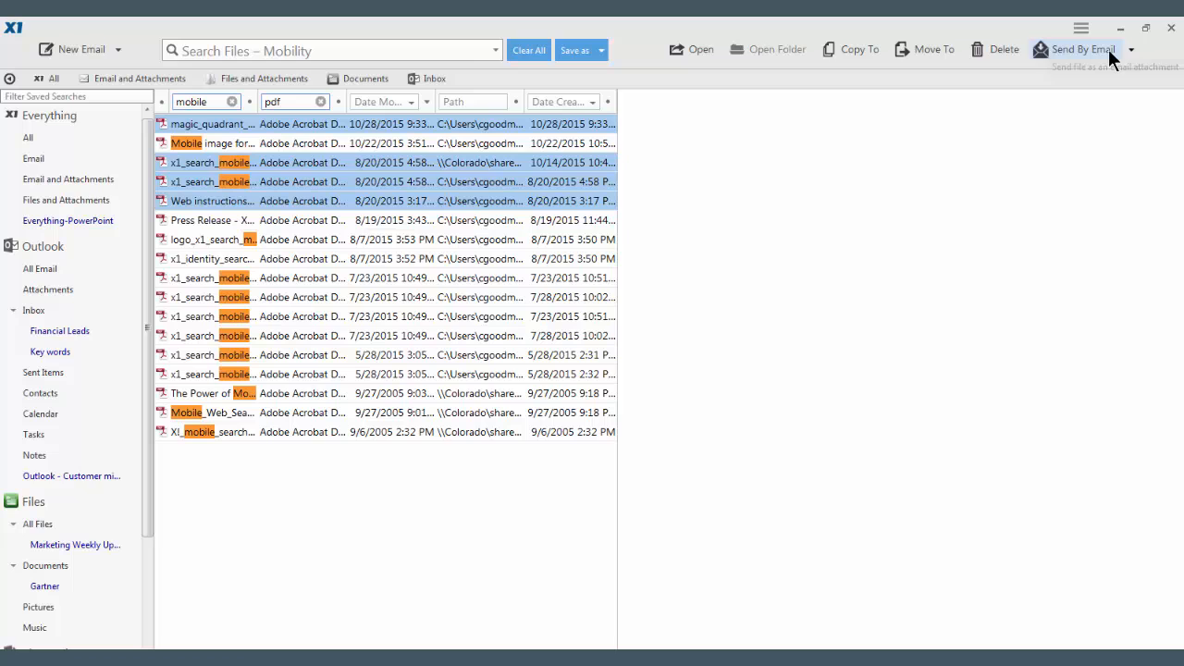
Email the chosen mobile PDFs to the 'md' autocomplete recipient with subject 'X1 Saved search documents'
{"action": "left_click", "coordinate": [1077, 48]}
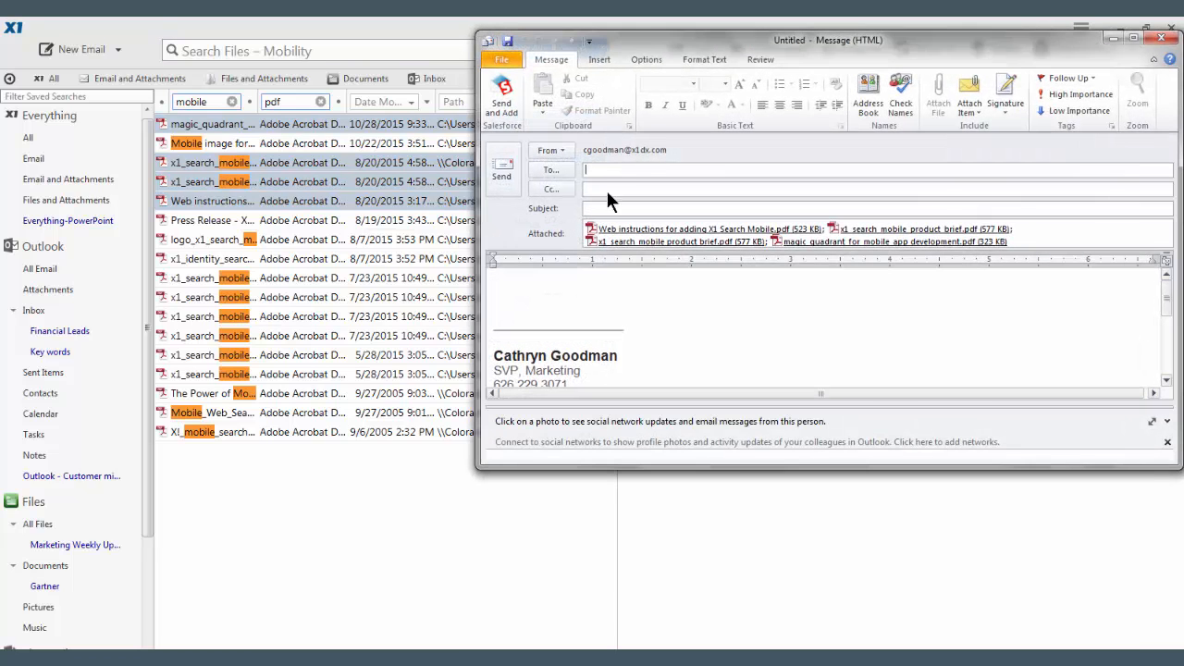
{"action": "type", "text": "md"}
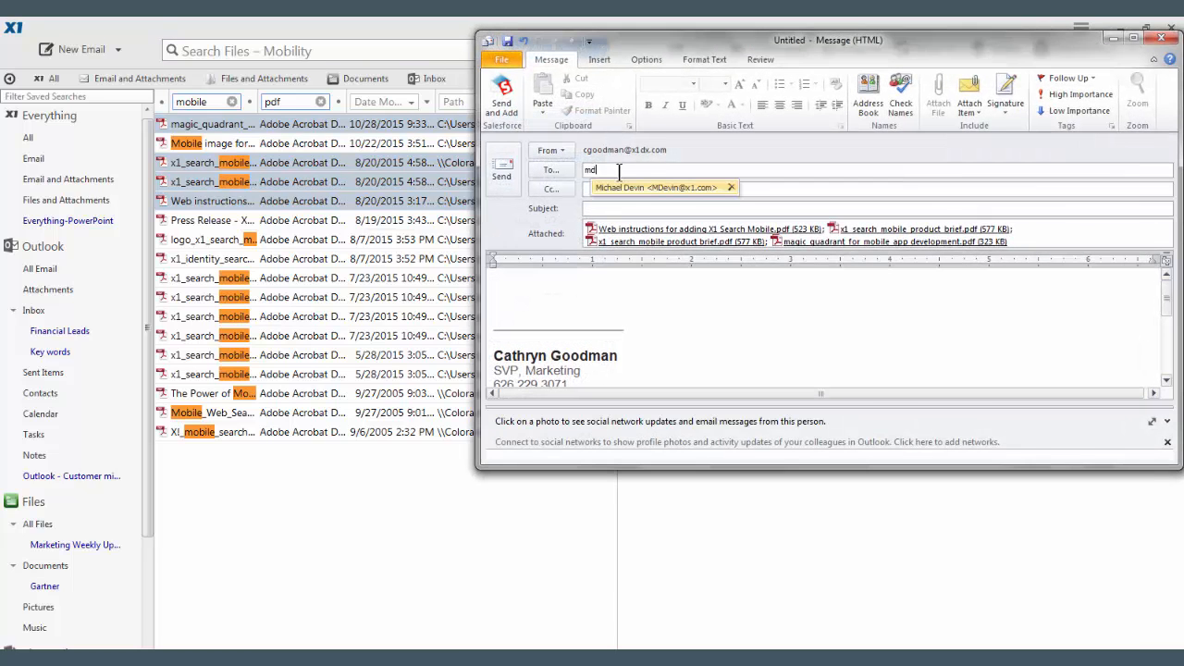
{"action": "left_click", "coordinate": [657, 186]}
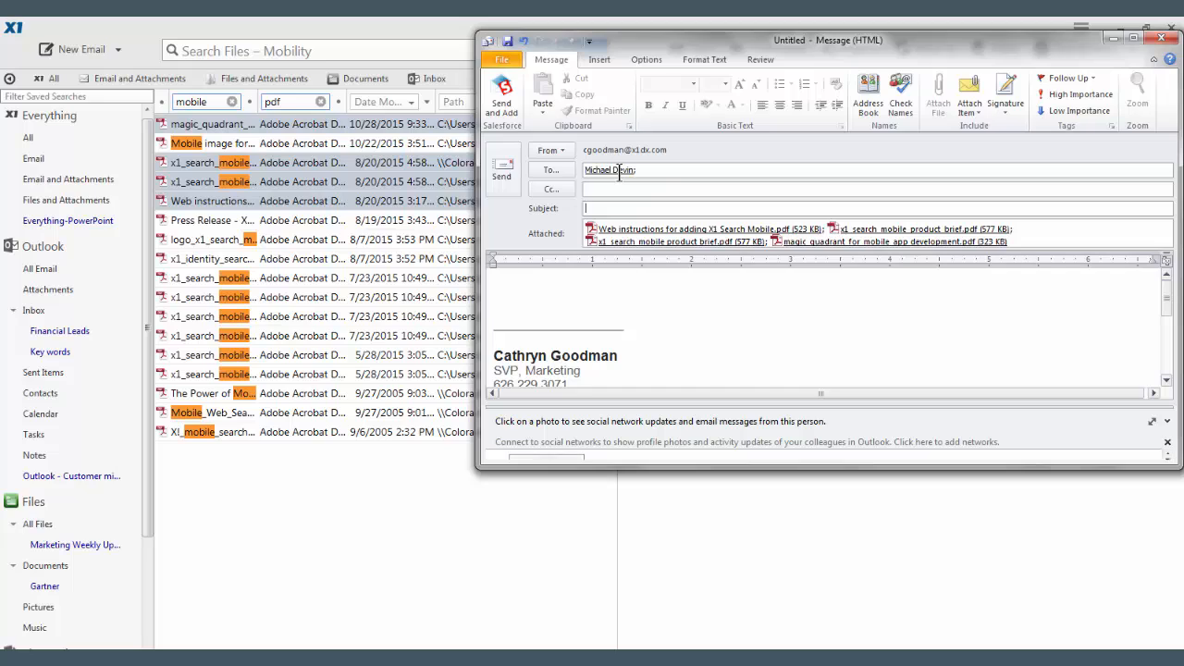
{"action": "type", "text": "X1"}
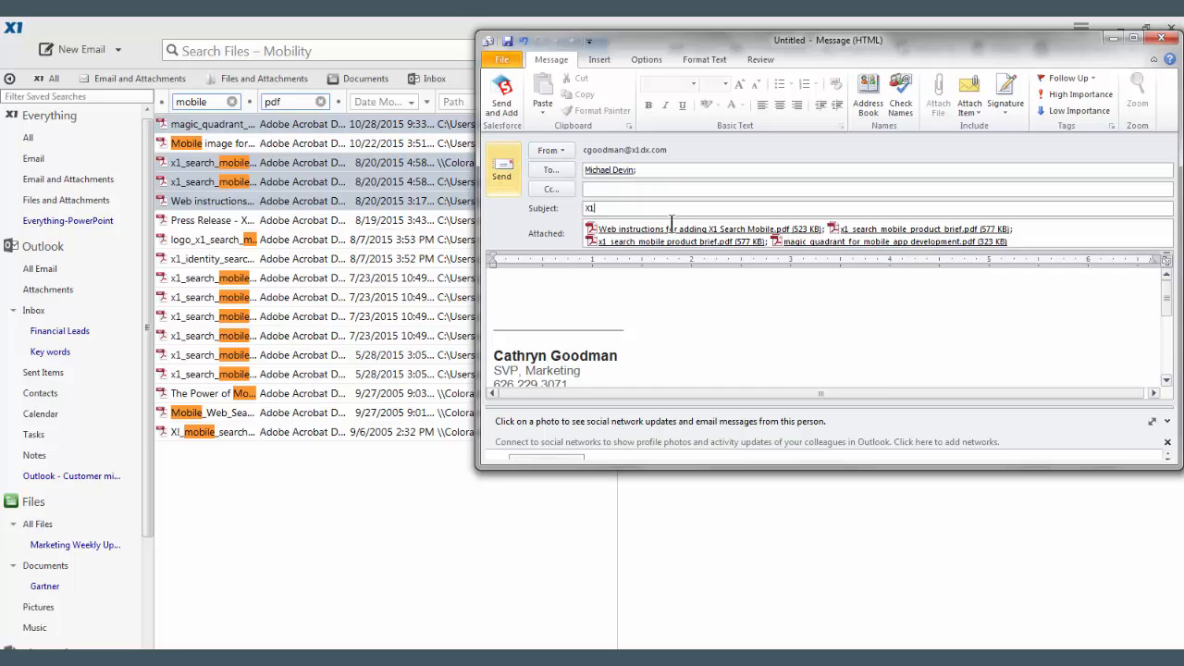
{"action": "type", "text": "Saved"}
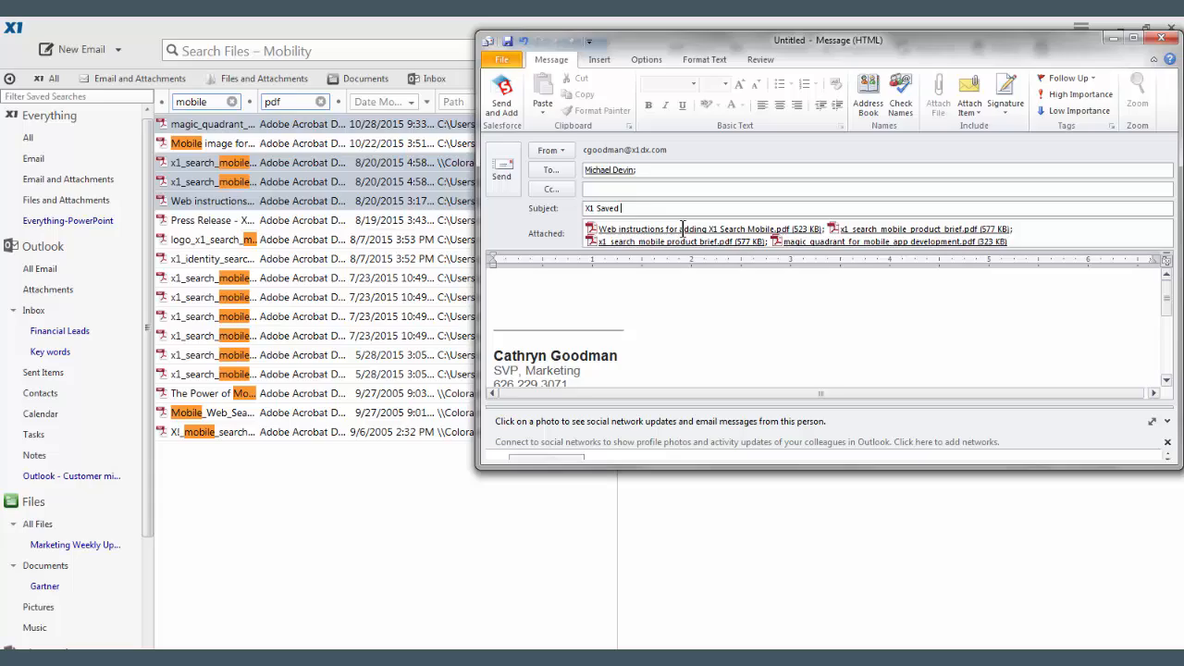
{"action": "type", "text": "search doc"}
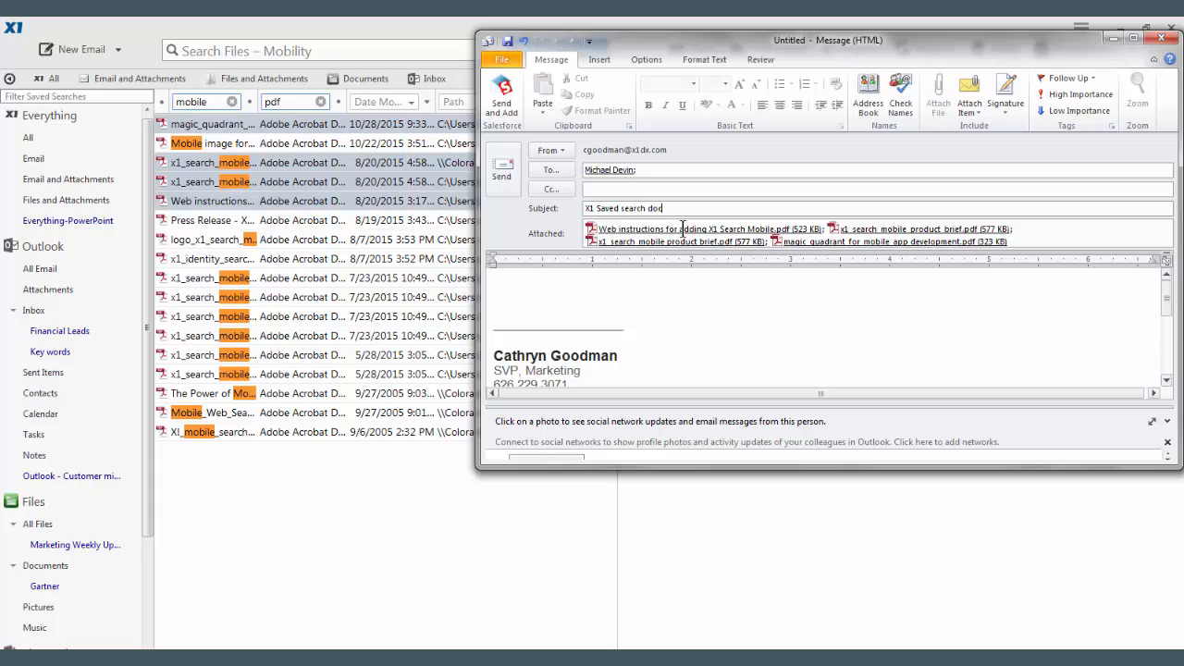
{"action": "type", "text": "uments"}
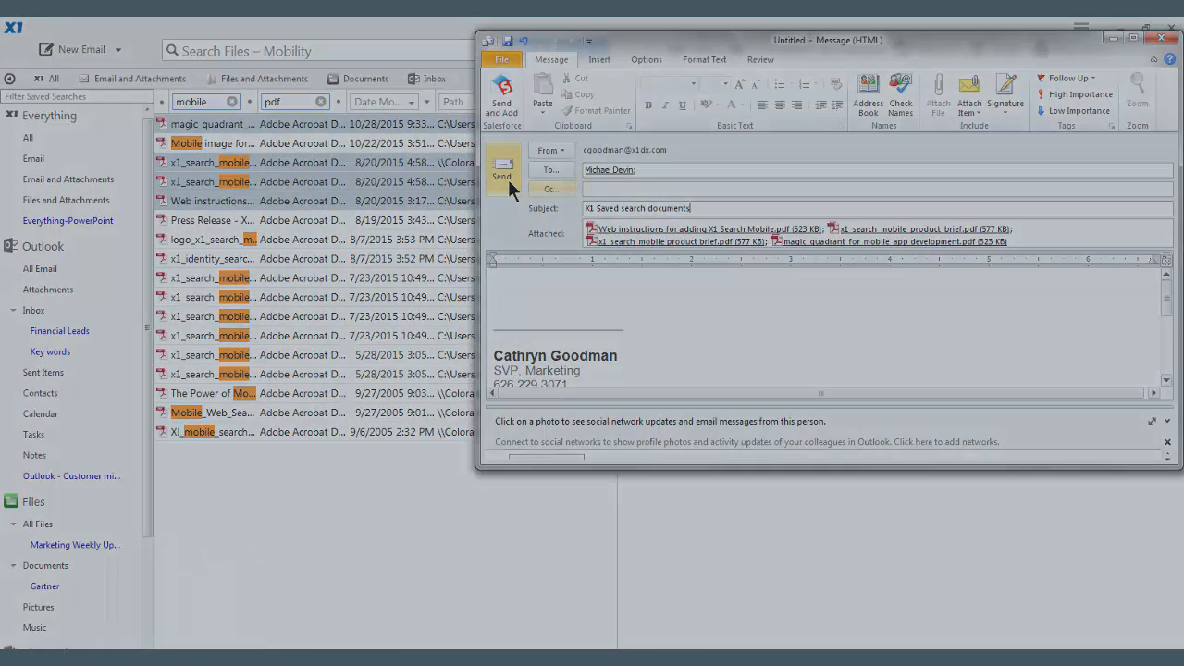
{"action": "left_click", "coordinate": [501, 170]}
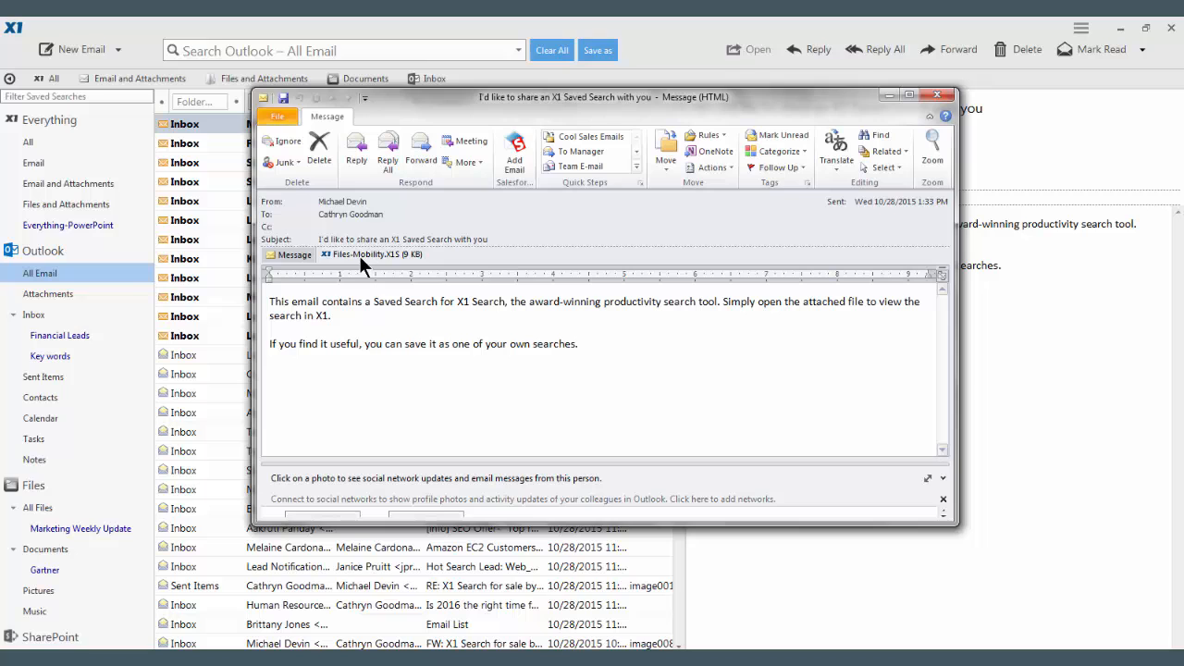
Save the attached Files-Mobility.X1S to the Desktop under its existing file name
{"action": "right_click", "coordinate": [370, 256]}
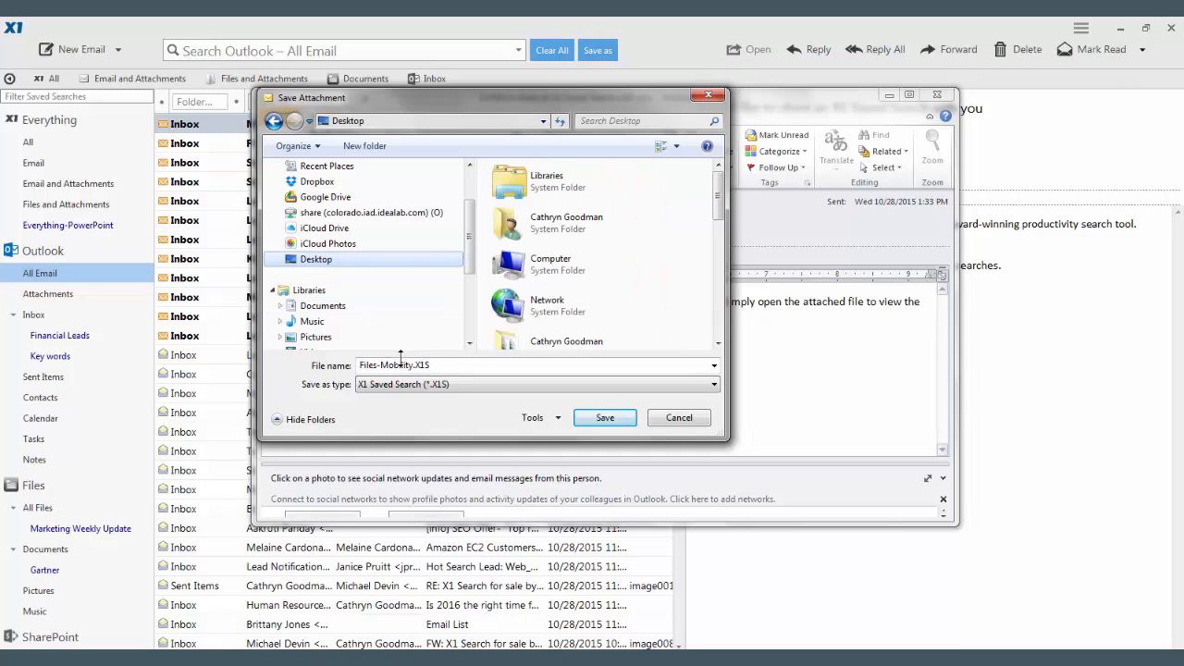
{"action": "triple_click", "coordinate": [416, 365]}
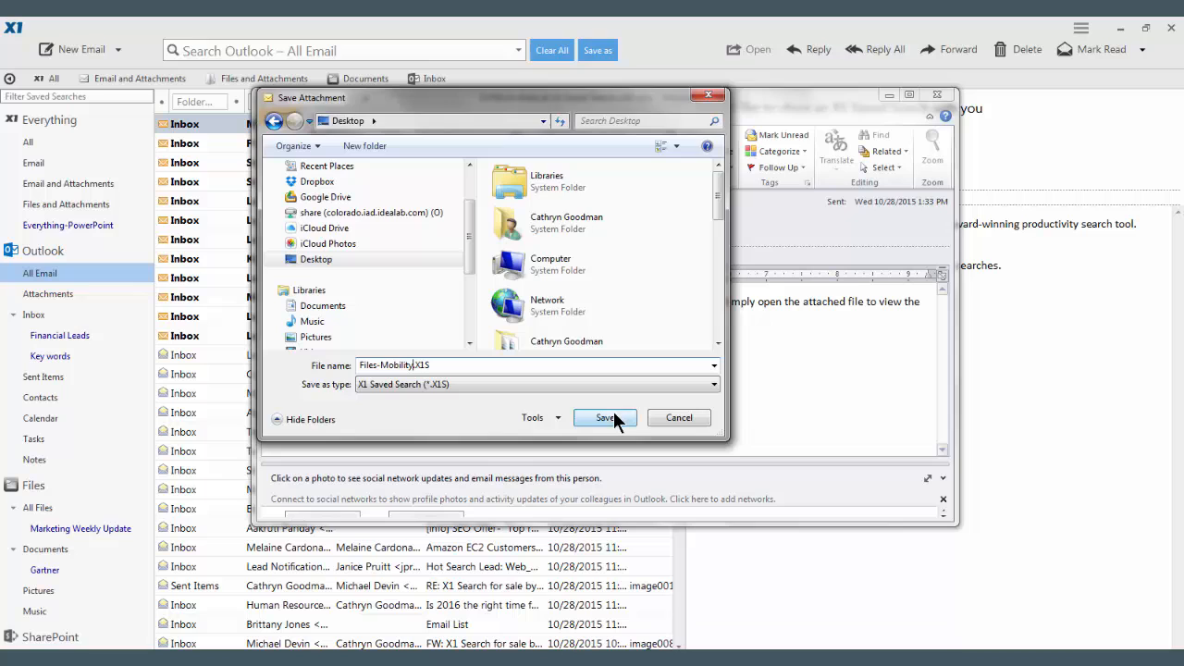
{"action": "left_click", "coordinate": [603, 418]}
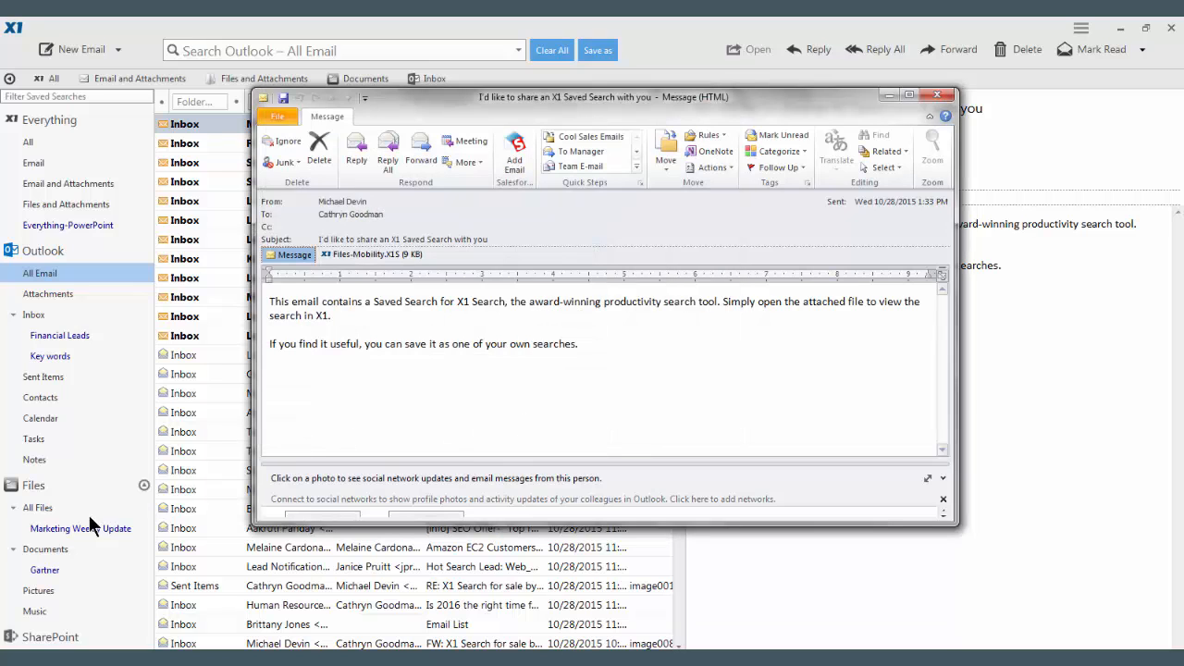
{"action": "left_click", "coordinate": [936, 94]}
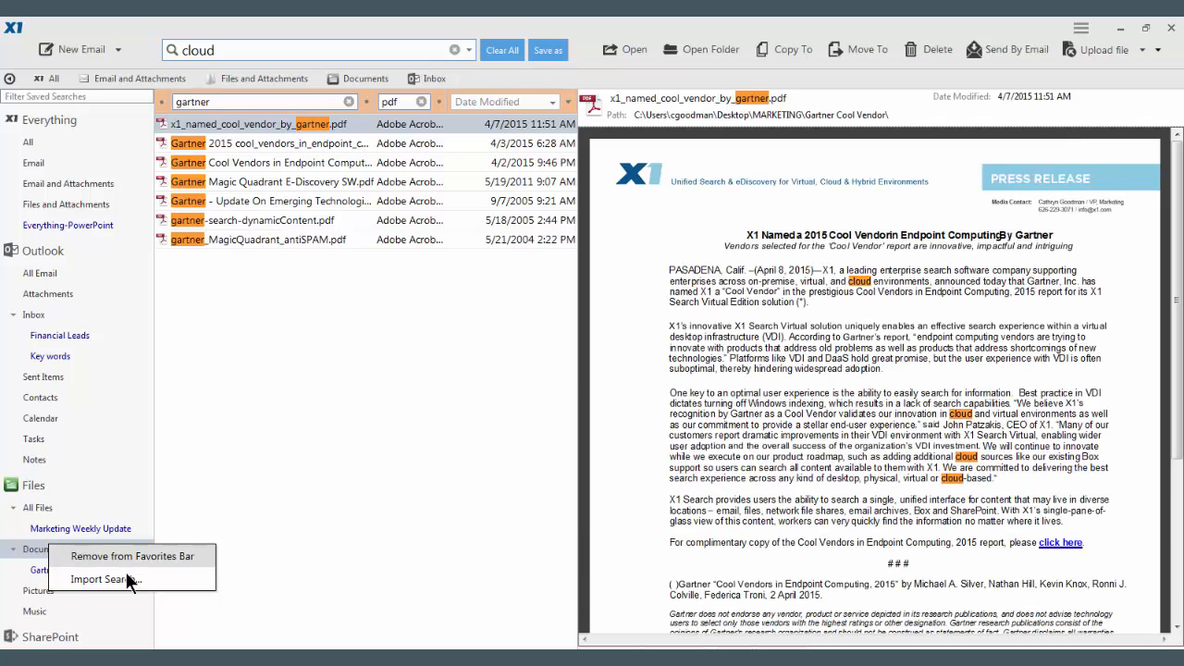
Import Files-Mobility.X1S from the Desktop so 'Mobile research' appears under Files
{"action": "left_click", "coordinate": [102, 580]}
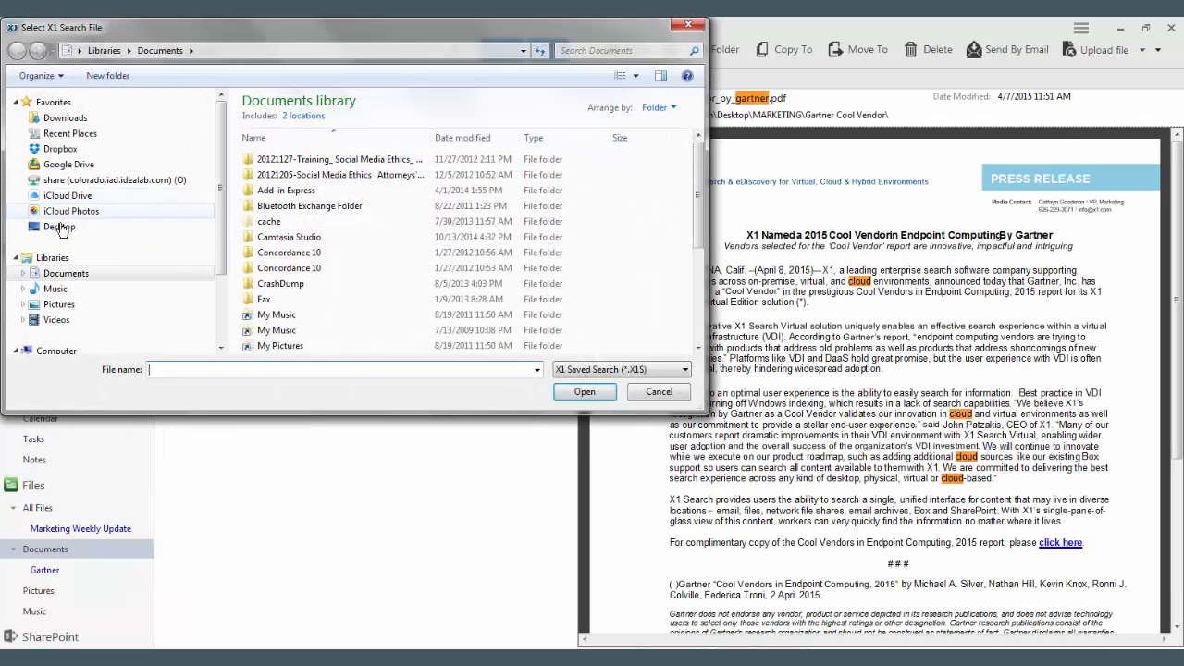
{"action": "left_click", "coordinate": [59, 226]}
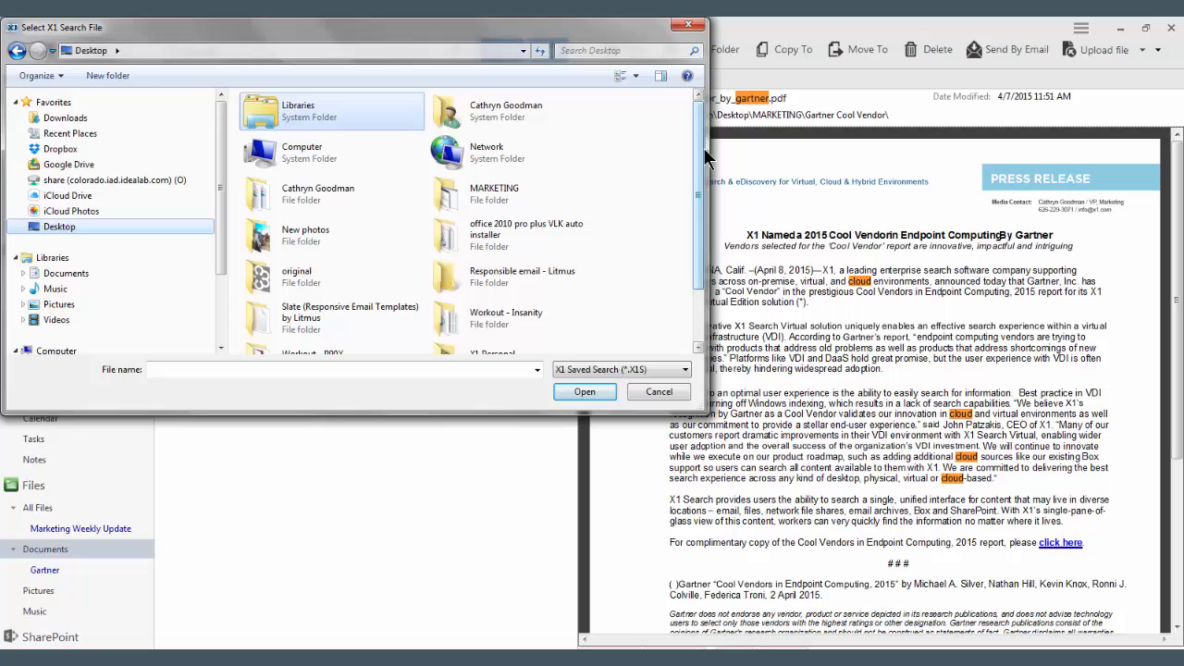
{"action": "left_click", "coordinate": [503, 335]}
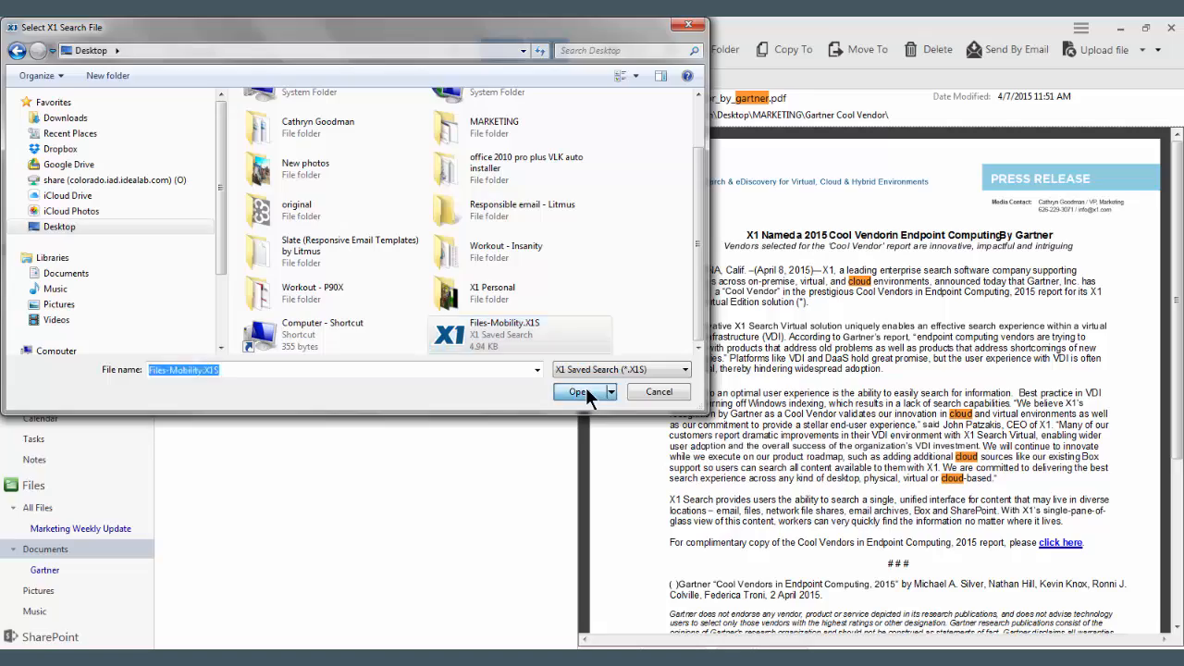
{"action": "left_click", "coordinate": [577, 392]}
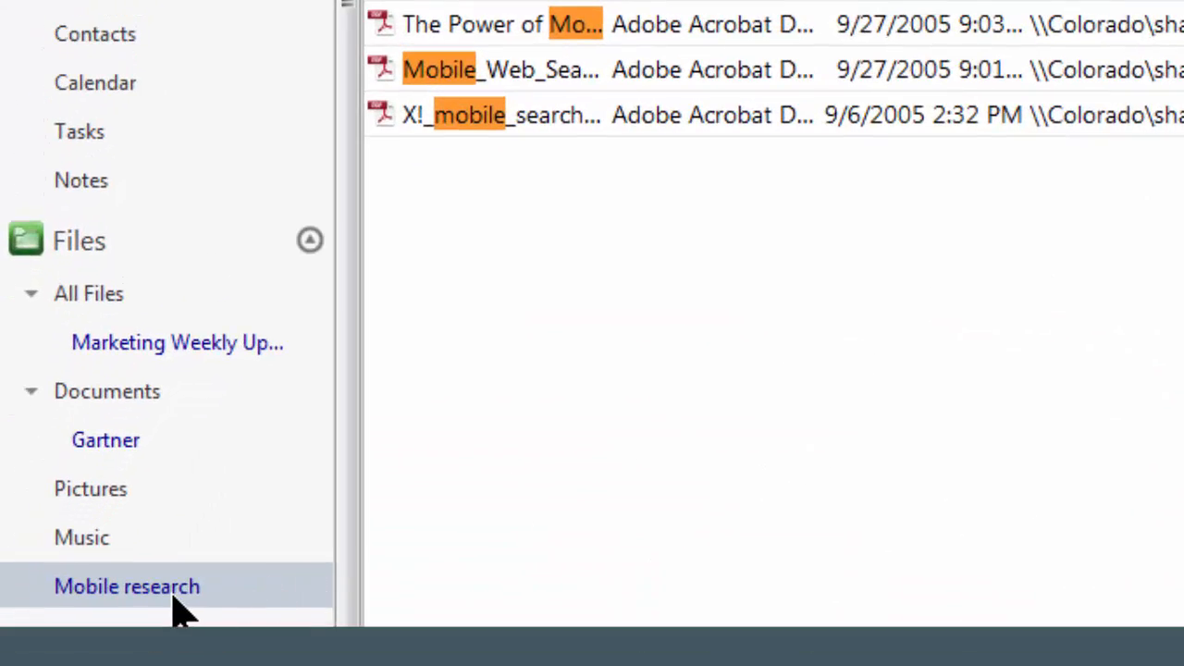